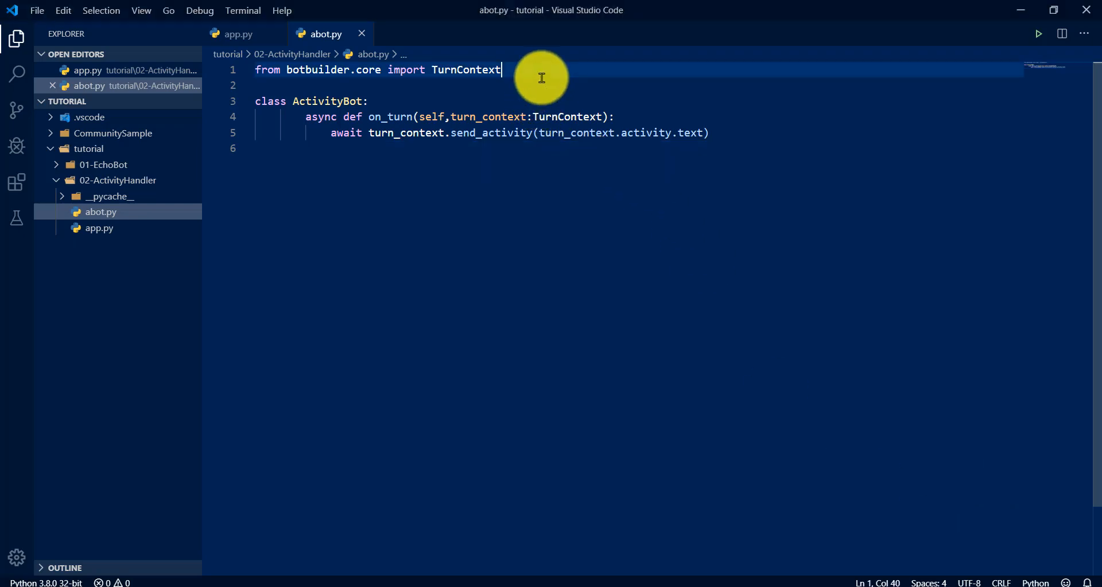
Add 'from botbuilder.schema import ActivityTypes' on line 2 of abot.py.
type("from b")
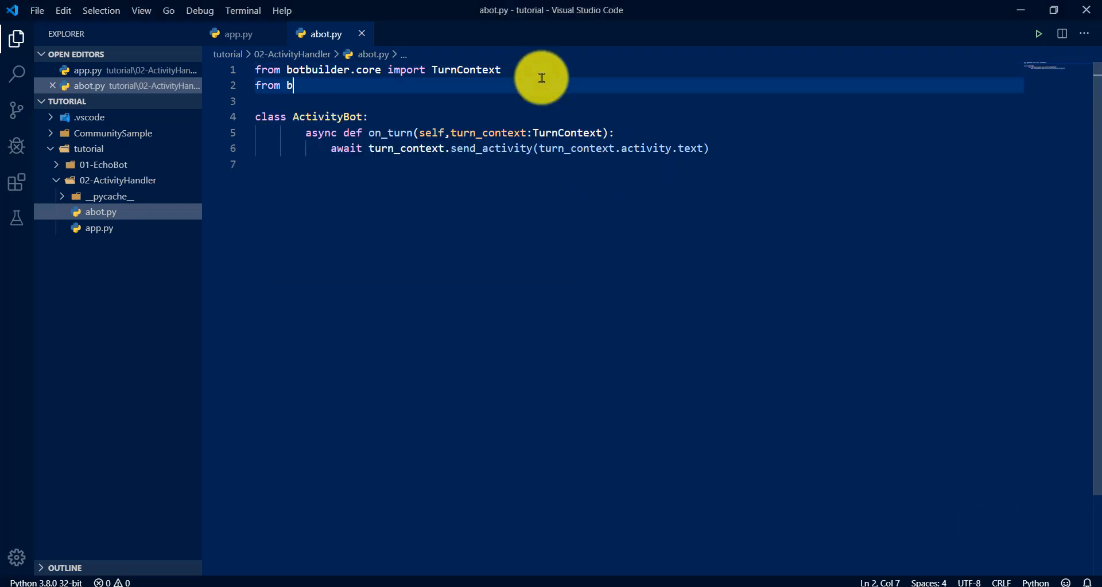
type("otbuilder.sc")
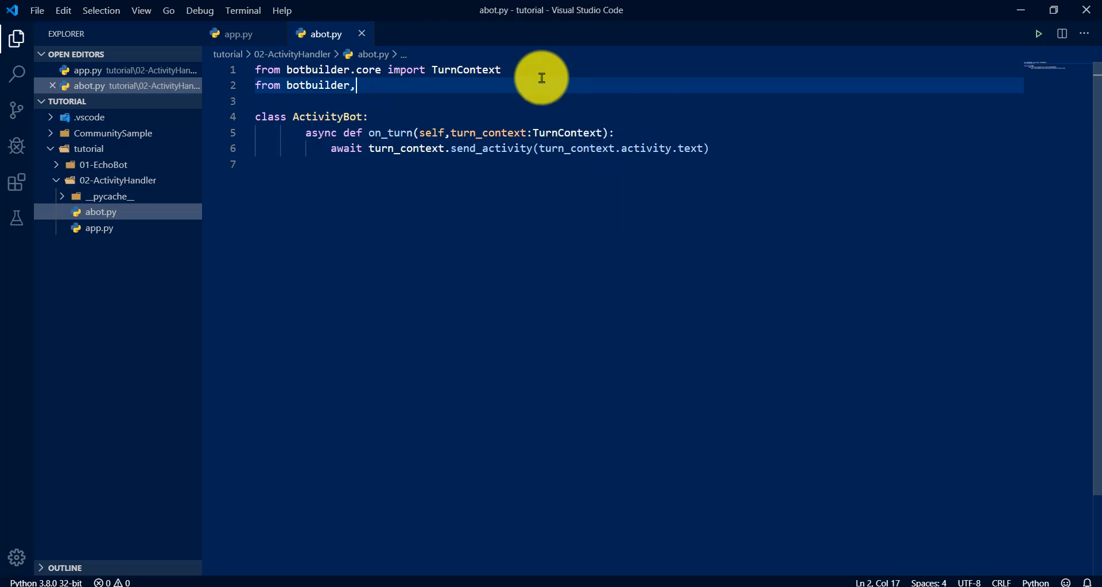
type("schema import ActivityTypes")
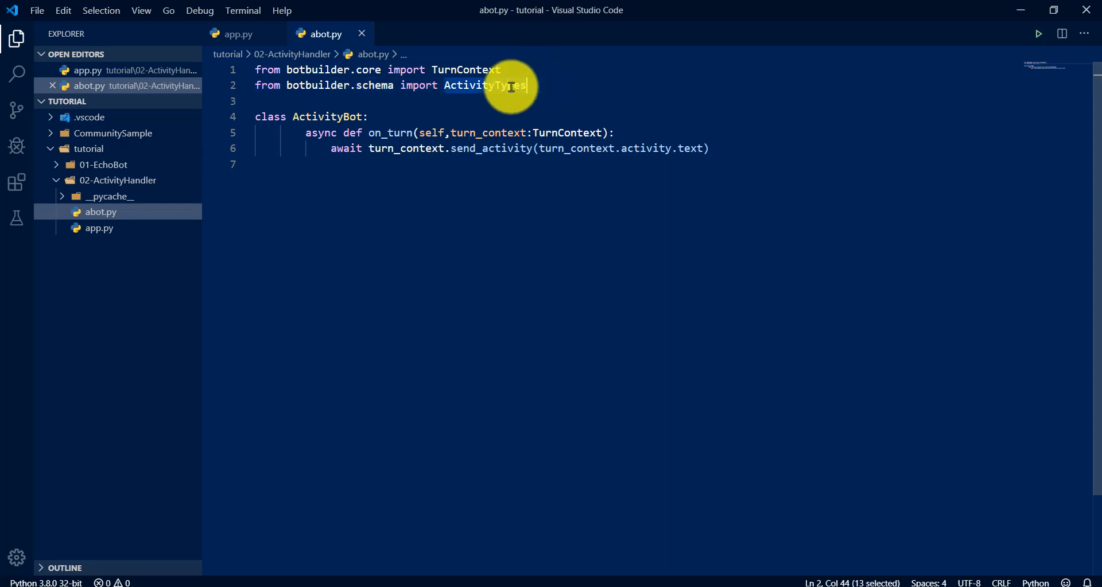
Inspect the ActivityTypes definition with message and conversation_update, then return to app.py.
left_click(485, 85)
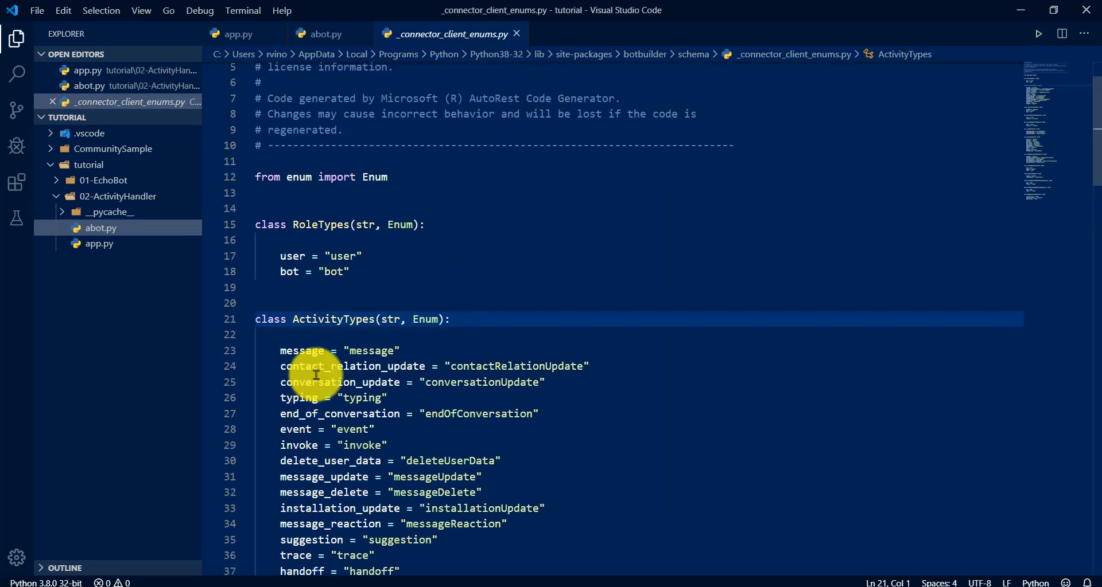
scroll("down", 3)
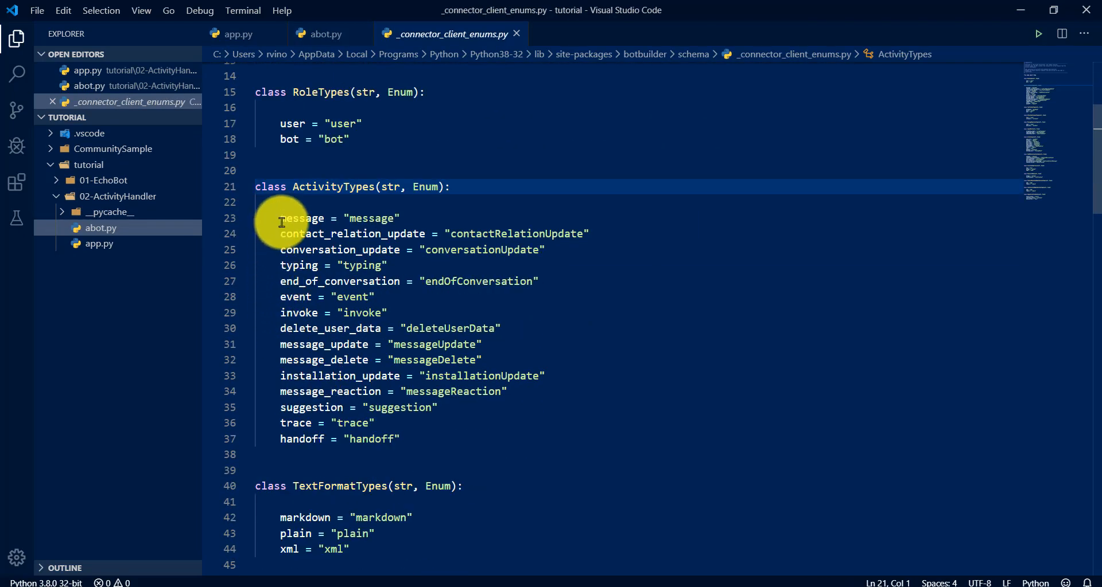
left_click_drag(279, 218, 399, 439)
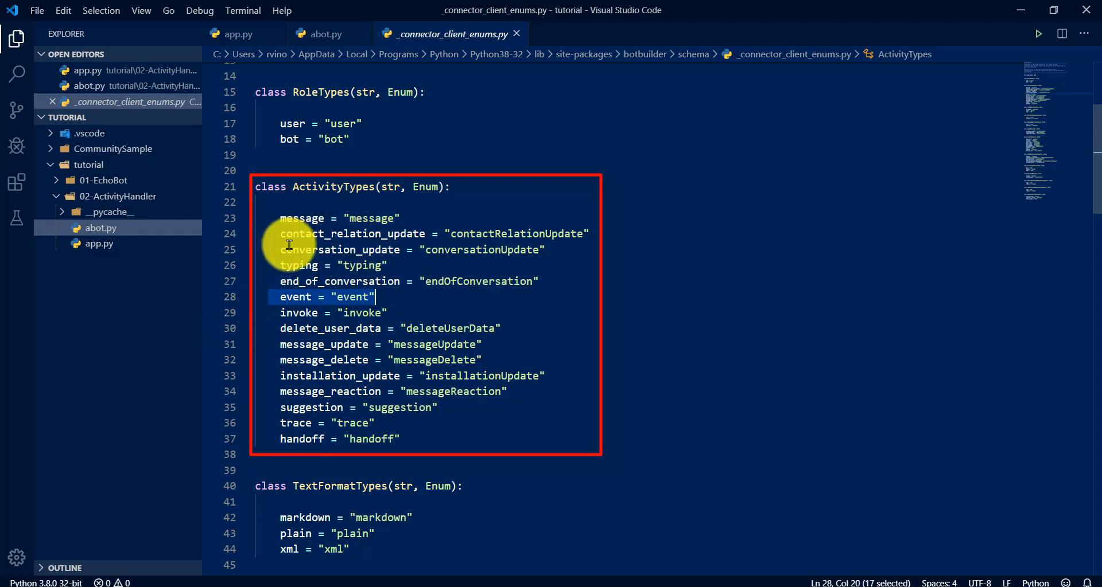
mouse_move(467, 269)
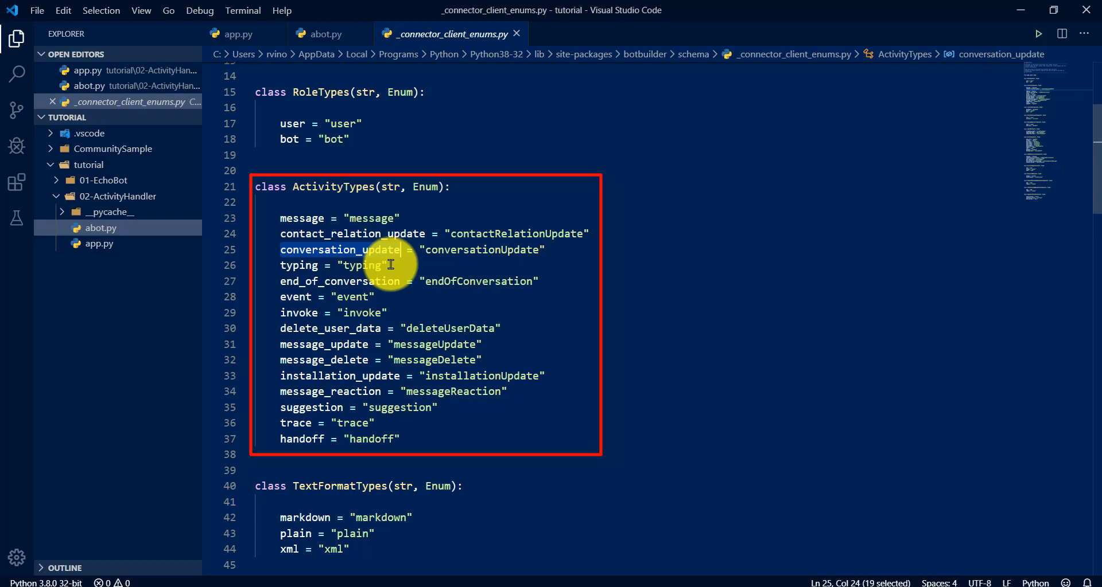
left_click(325, 34)
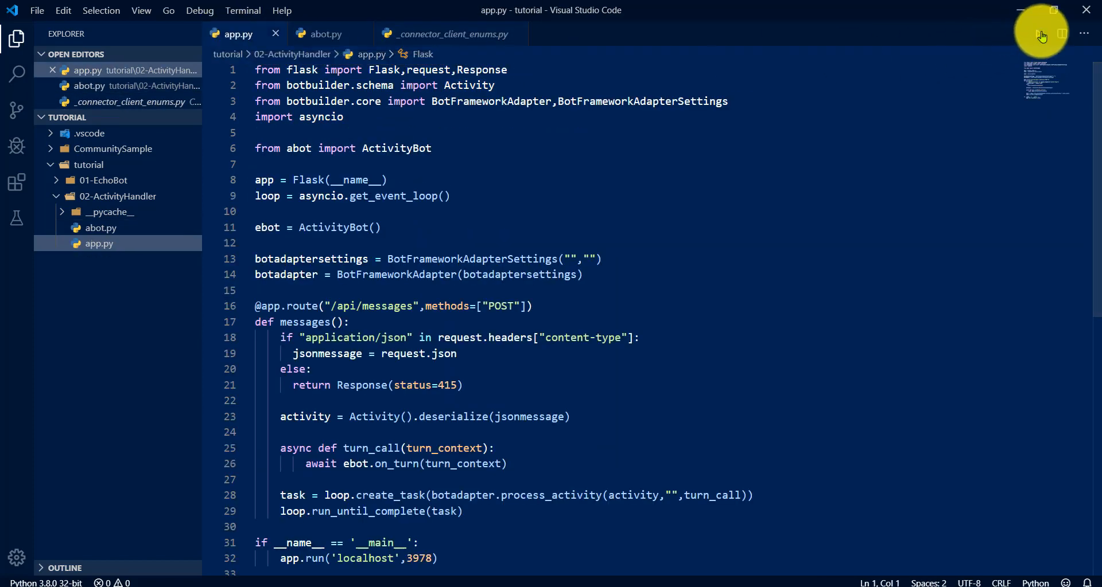
Run app.py and open a Live Chat at localhost:3978/api/messages.
left_click(1036, 34)
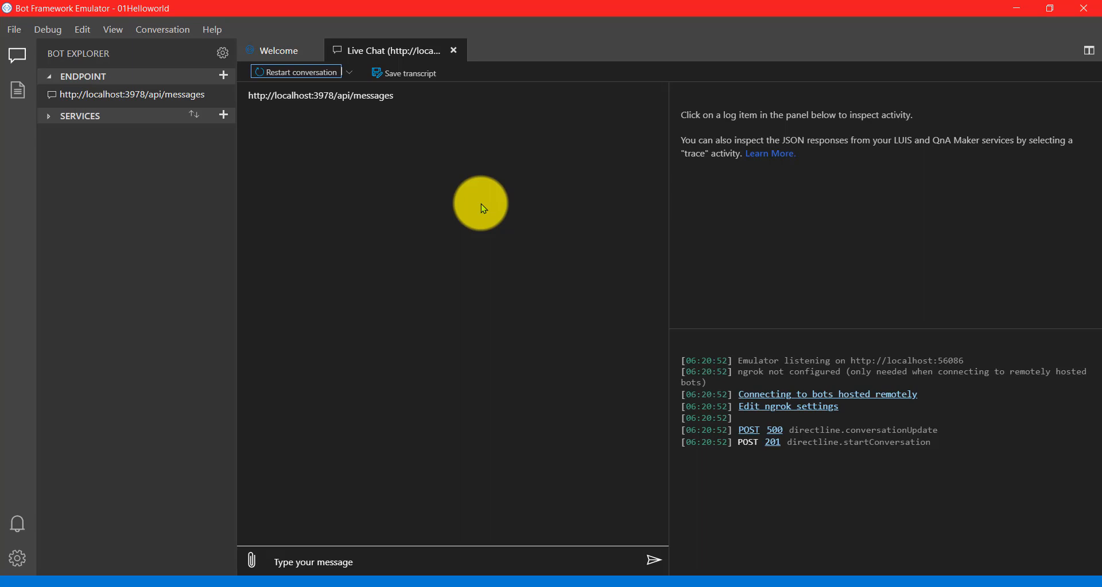
mouse_move(438, 322)
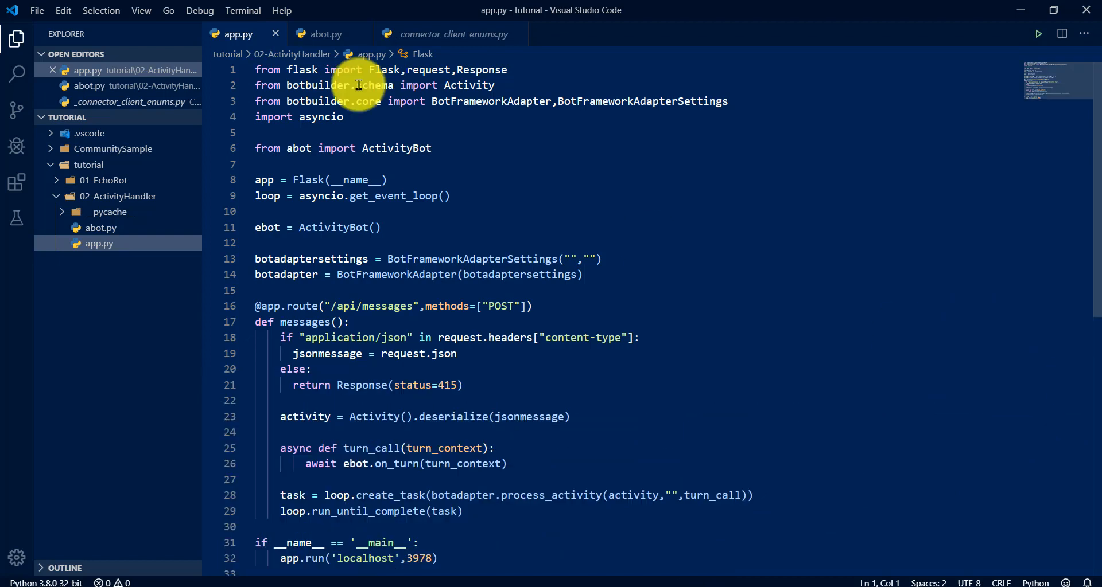
In on_turn, add an if turn_context.activity.type == ActivityTypes.conversation_update check.
left_click(326, 34)
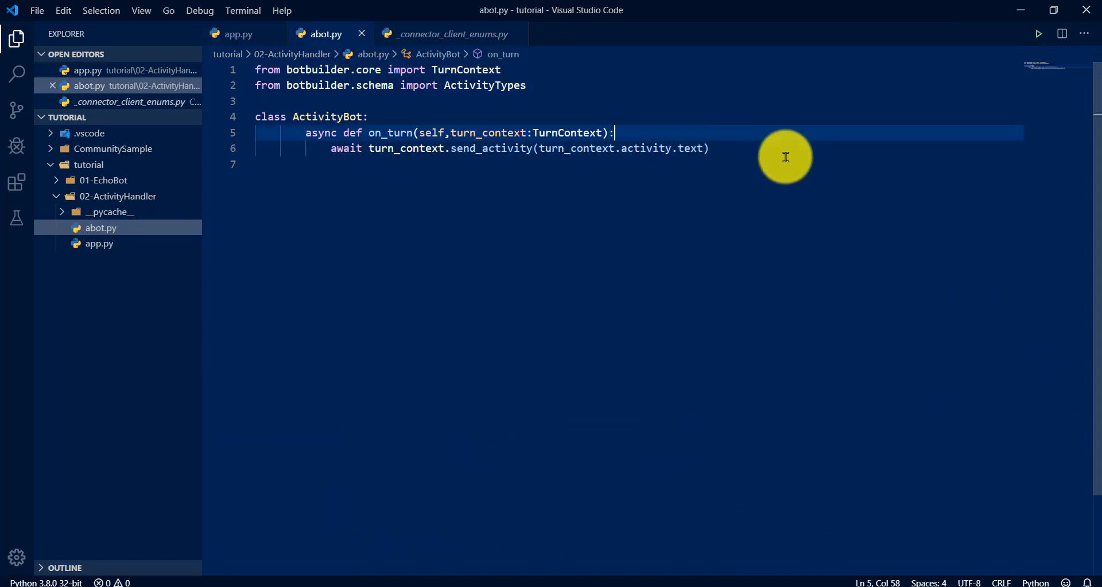
key("enter")
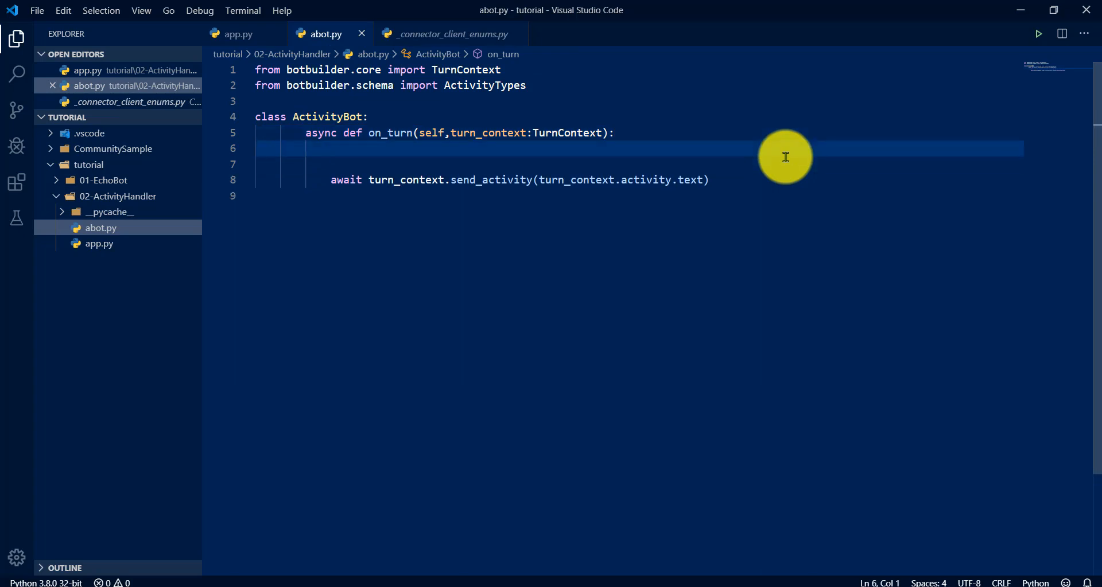
key("enter")
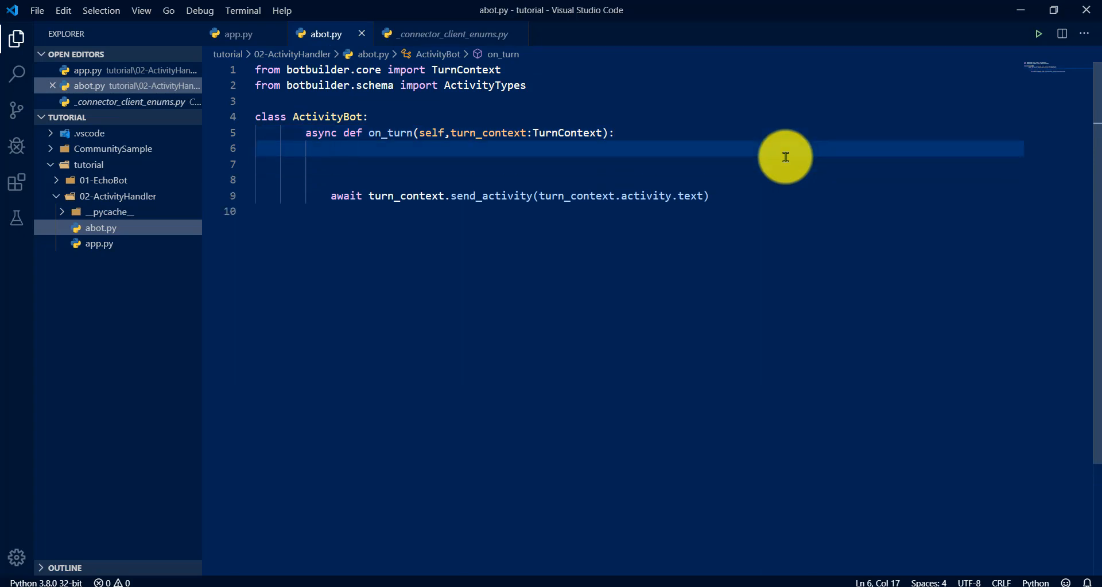
type("if")
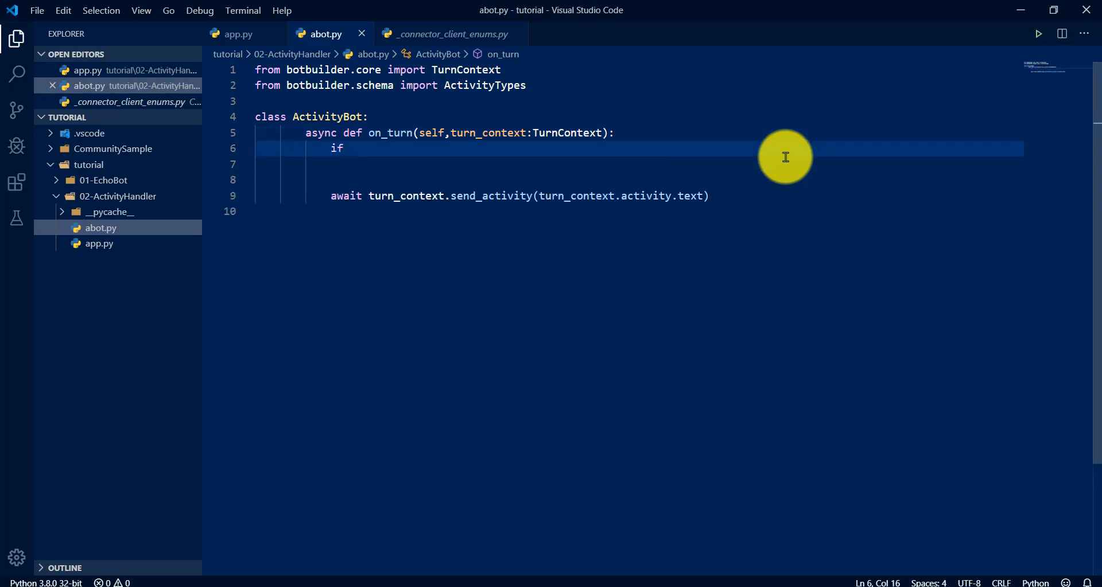
type("tu")
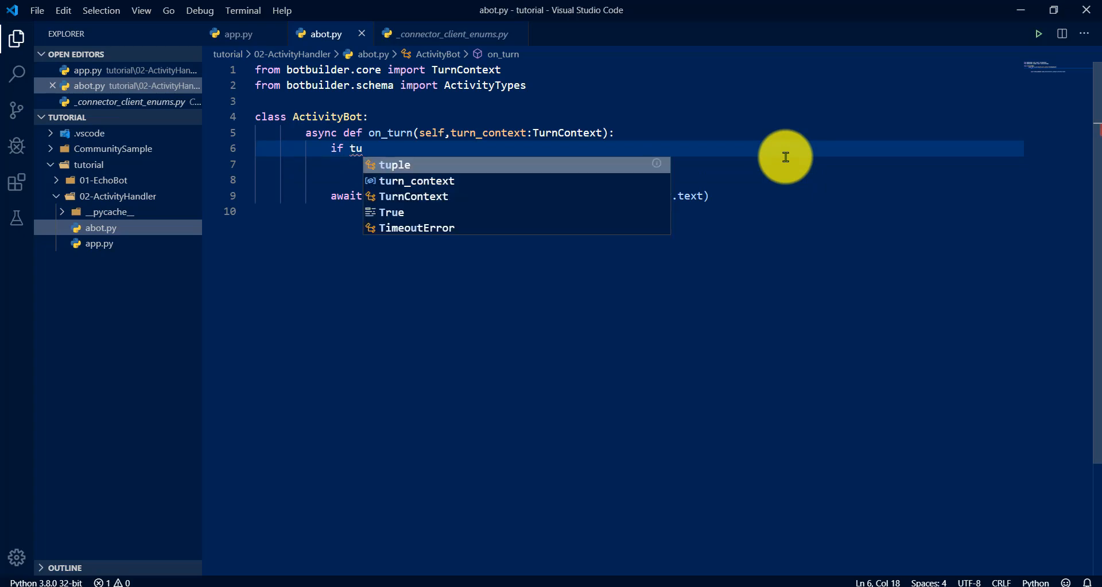
type("rn_context.")
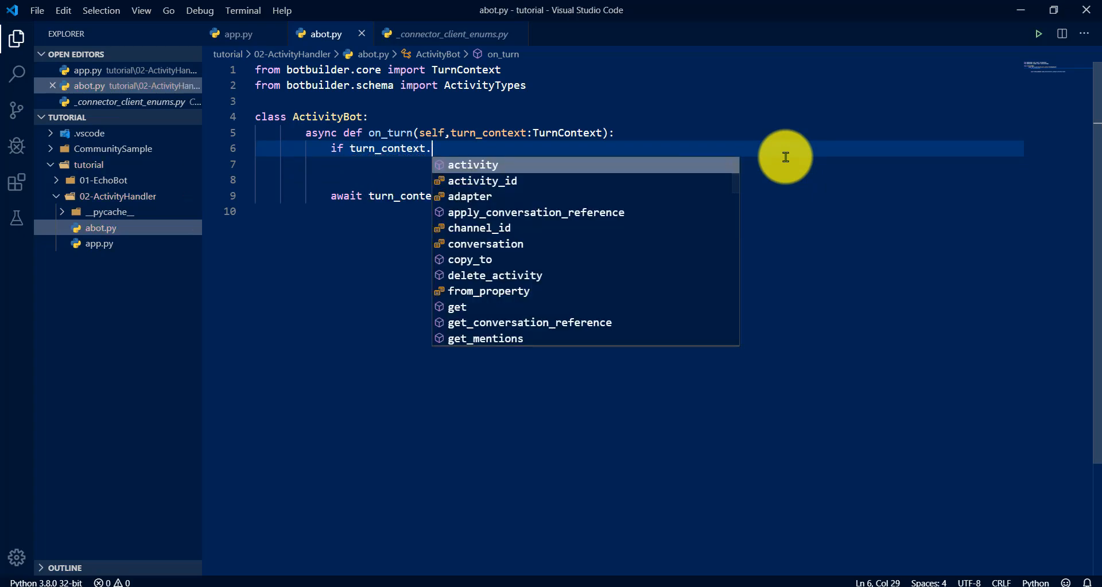
type("activity.type")
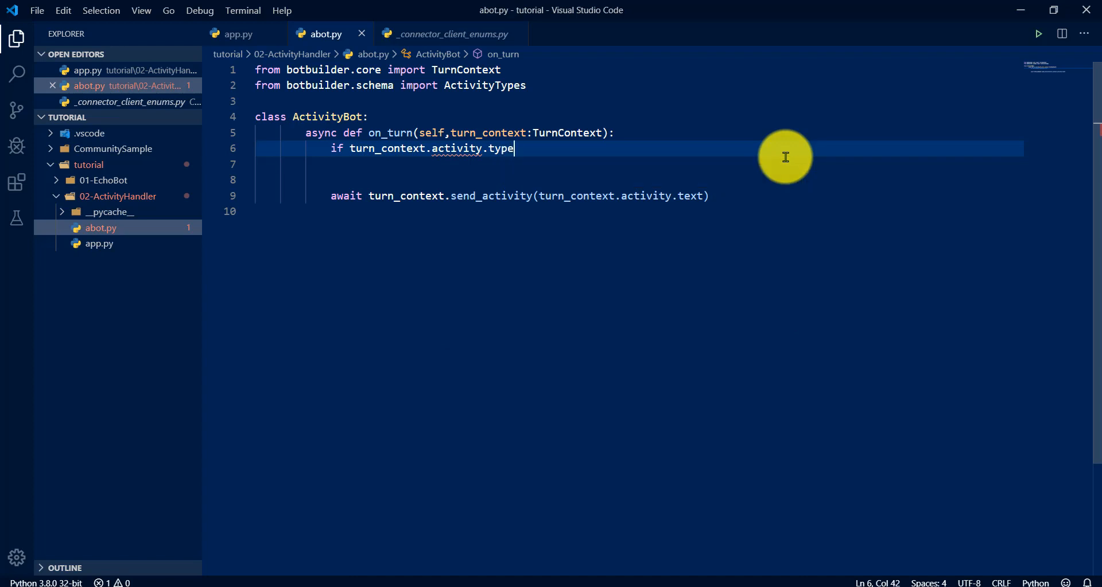
type("==")
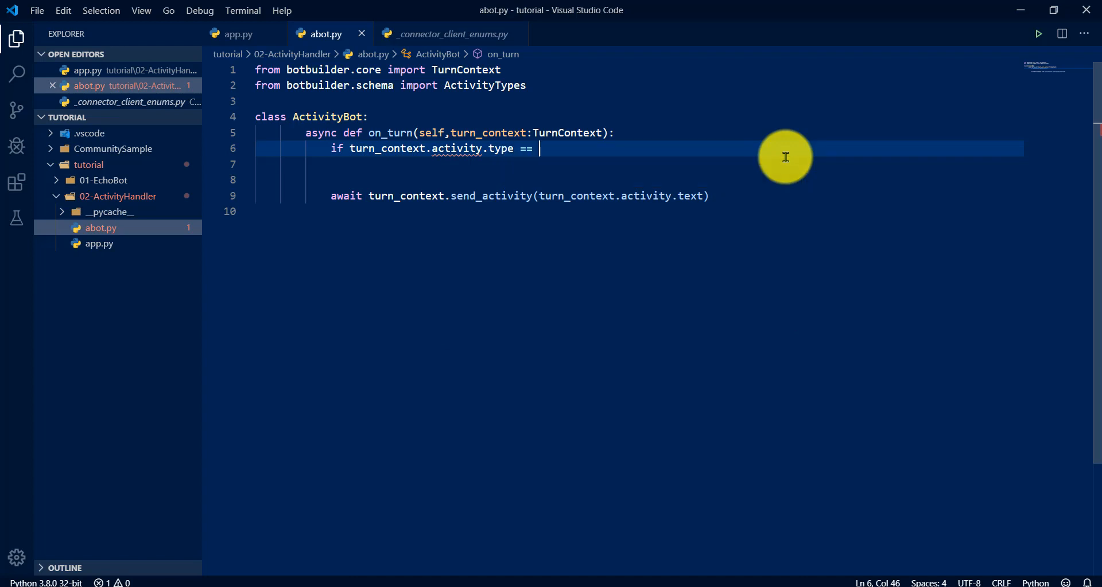
type("ActivityTypes.")
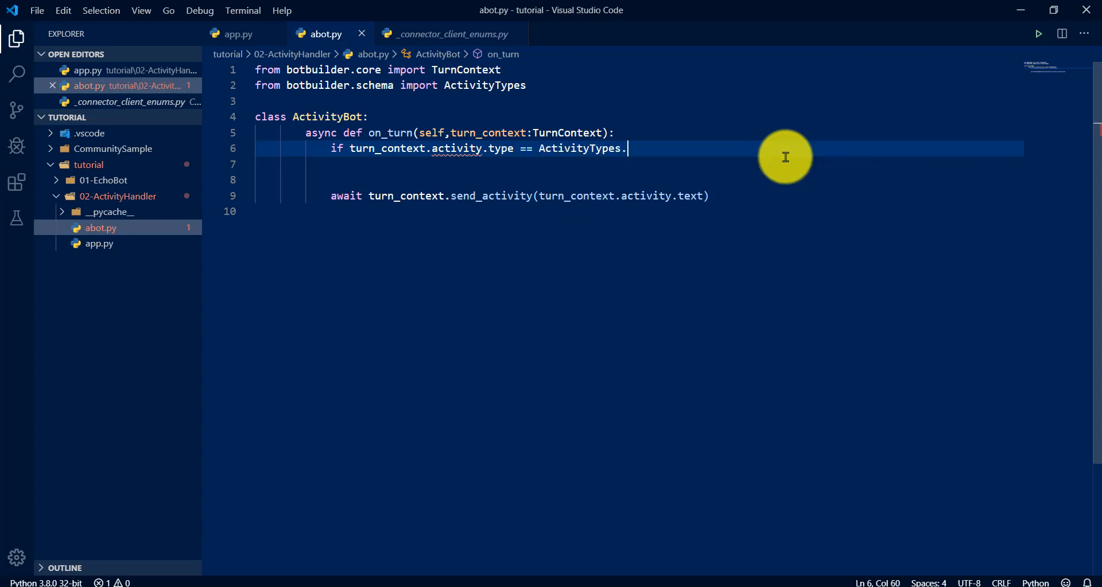
type("conversation_update:")
left_click(639, 164)
type("await tu")
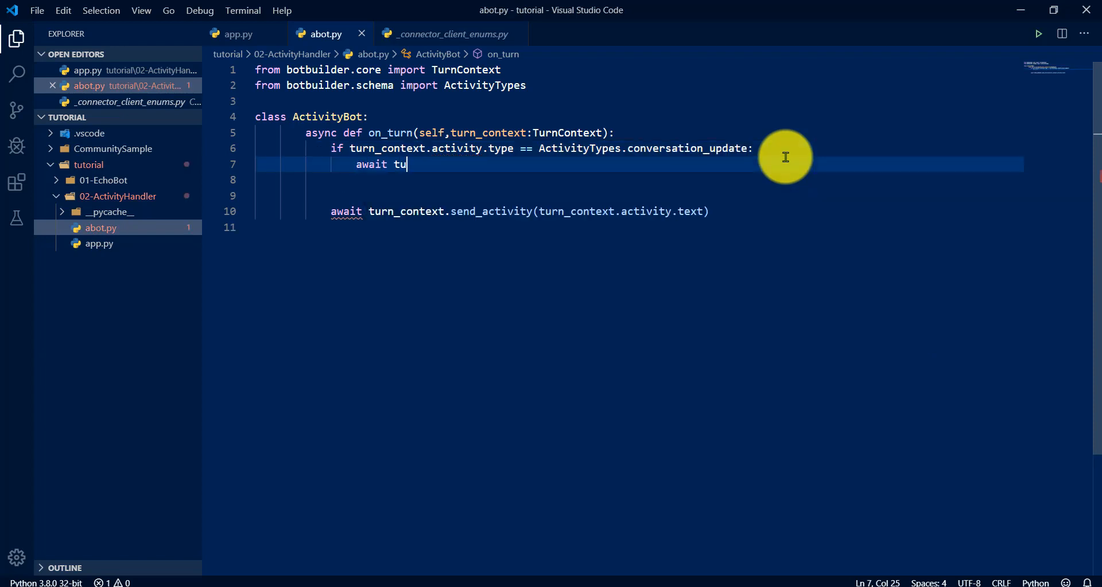
Send the 'Hello Welcome to Echo Bot' greeting inside that branch.
type("rn_context")
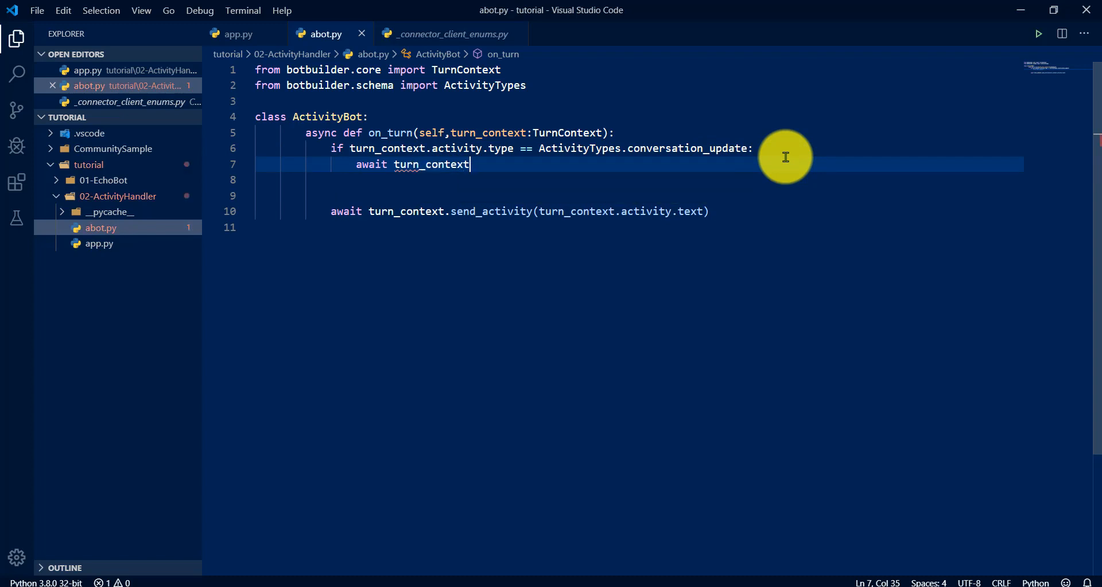
type(".send_activity()")
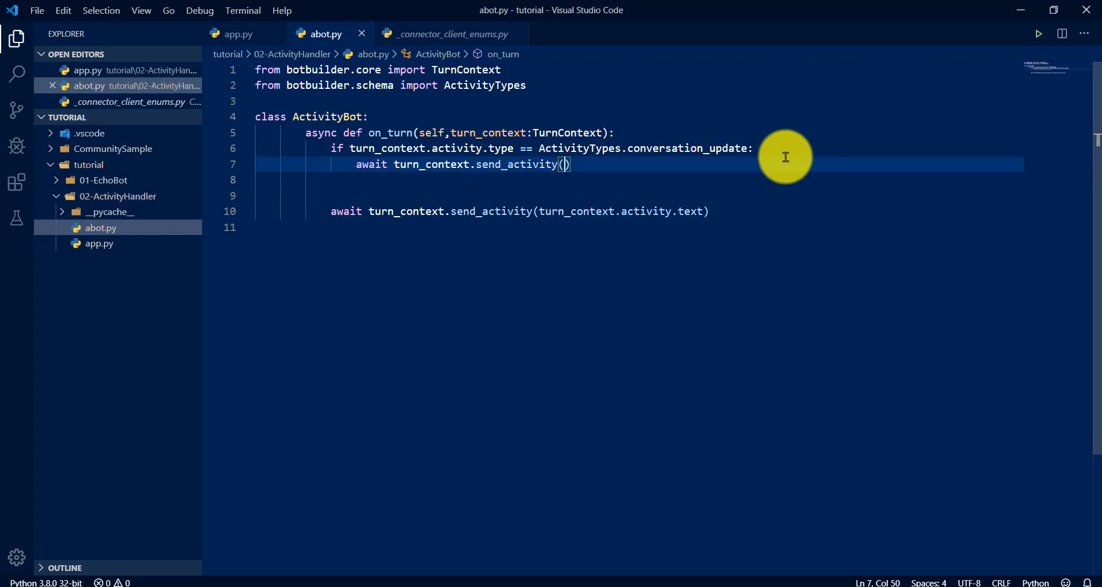
type("\"He\"")
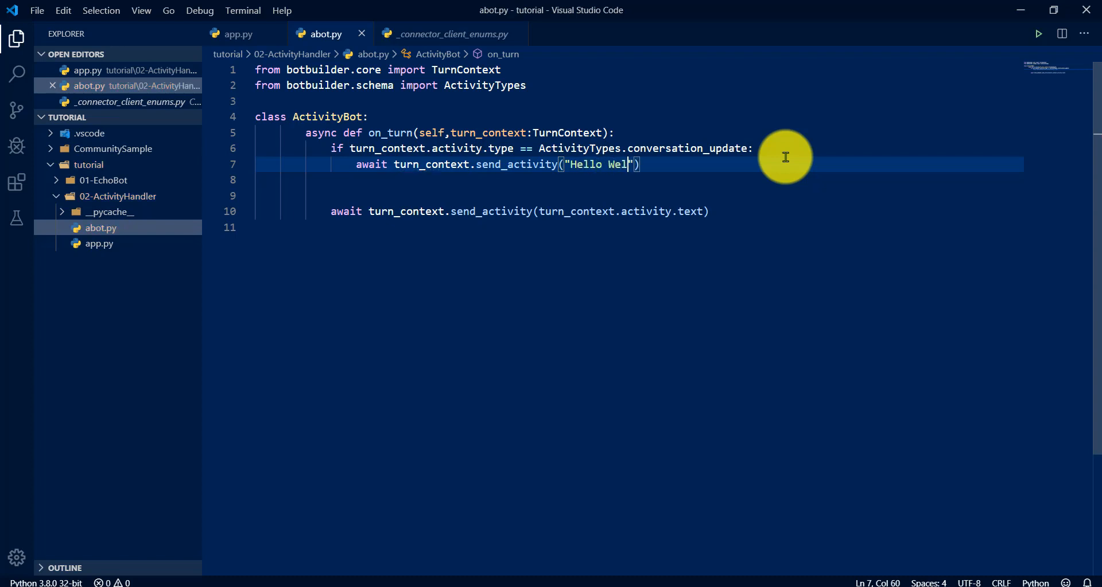
type("come to Echo Bot")
left_click(639, 180)
type("if t")
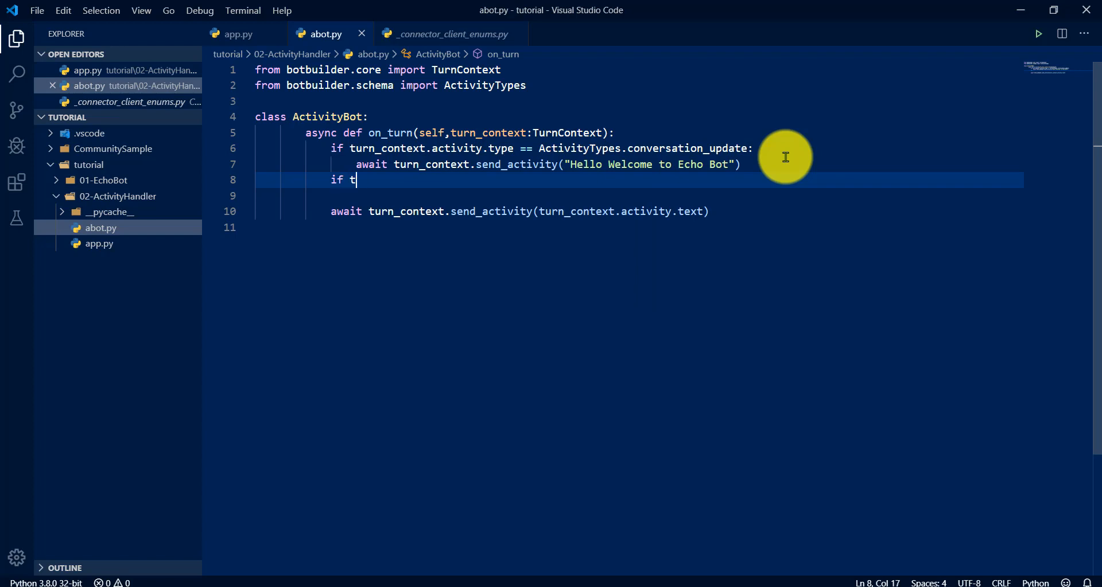
Add a condition checking the activity type equals ActivityTypes.message.
type("urn_context.activity.type")
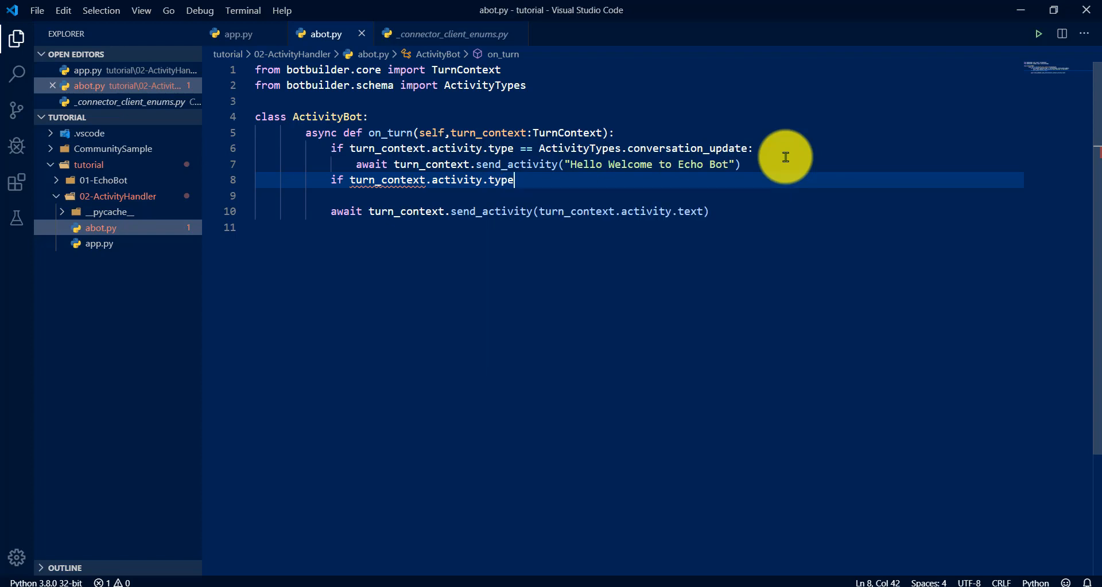
type("==")
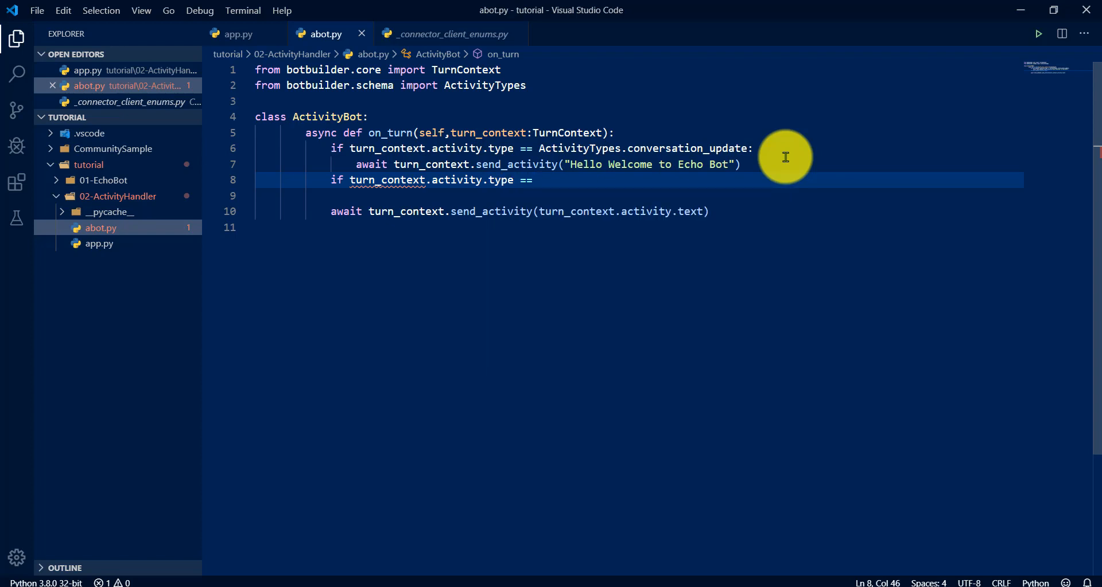
type("Ac")
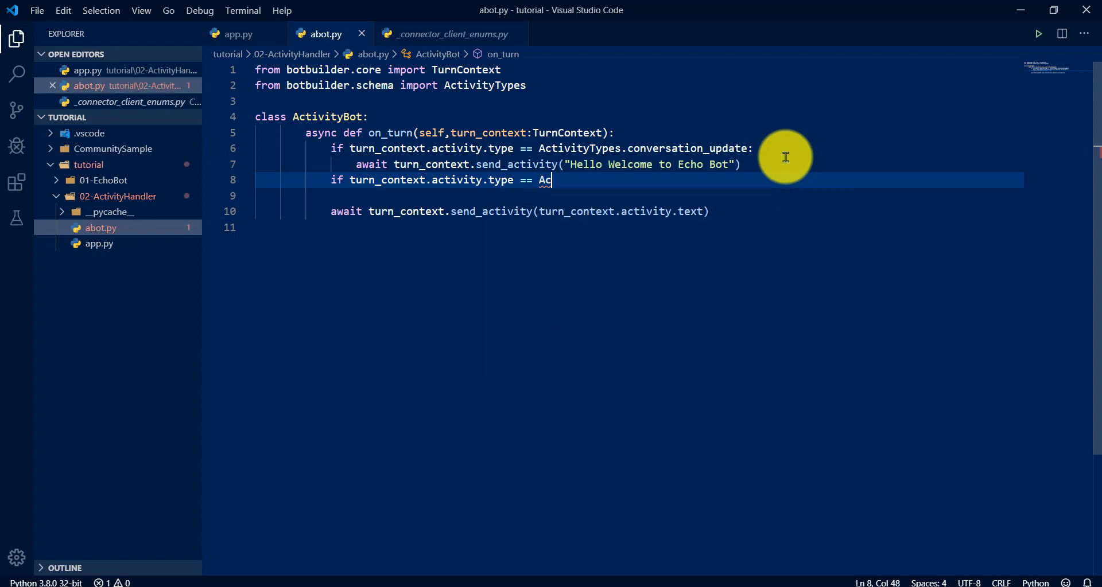
type("ti")
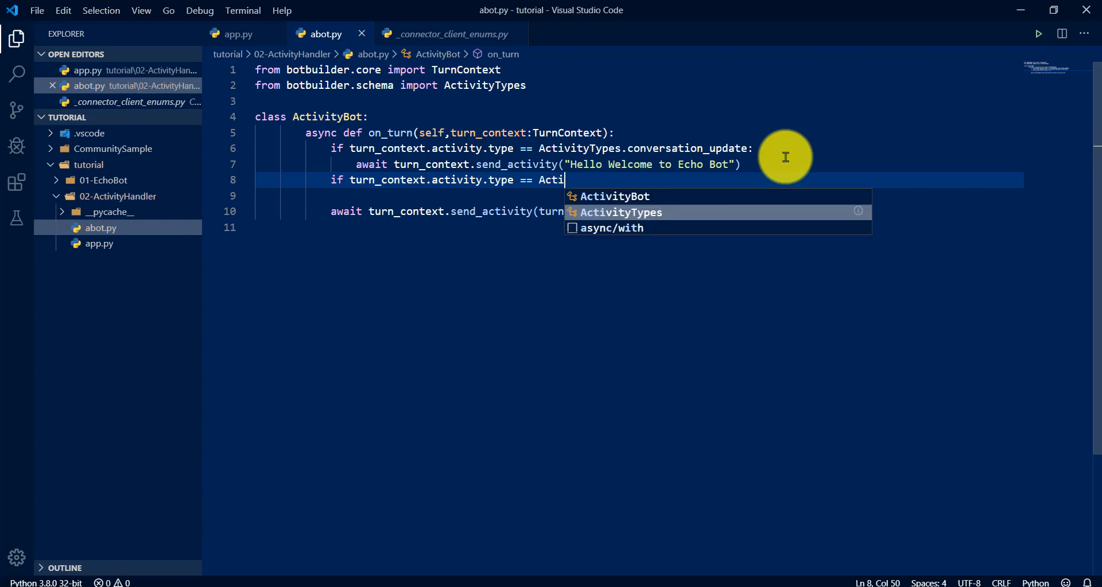
type("vityTypes.e")
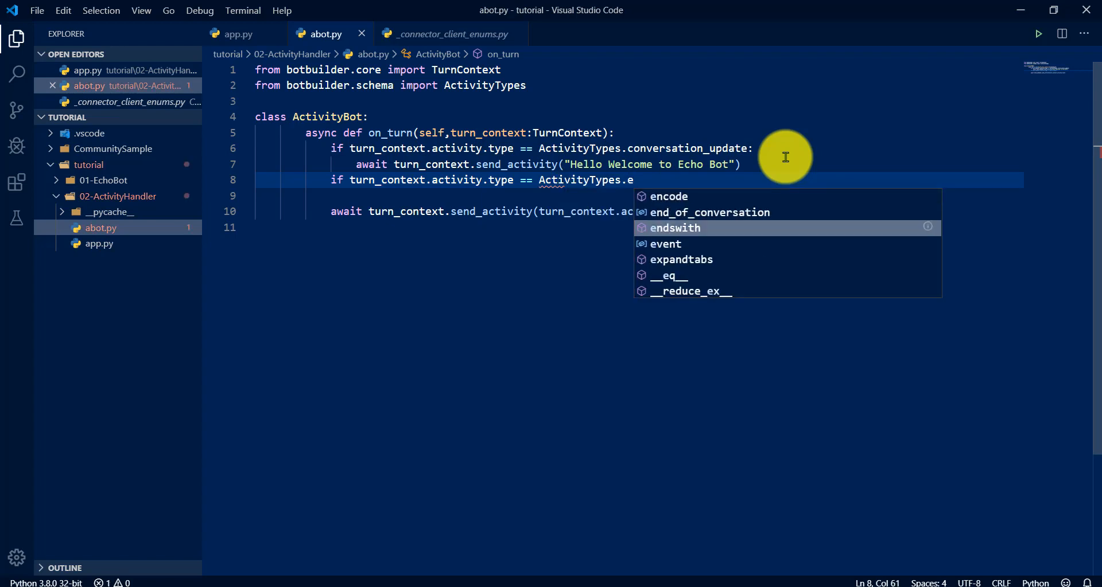
key("Backspace")
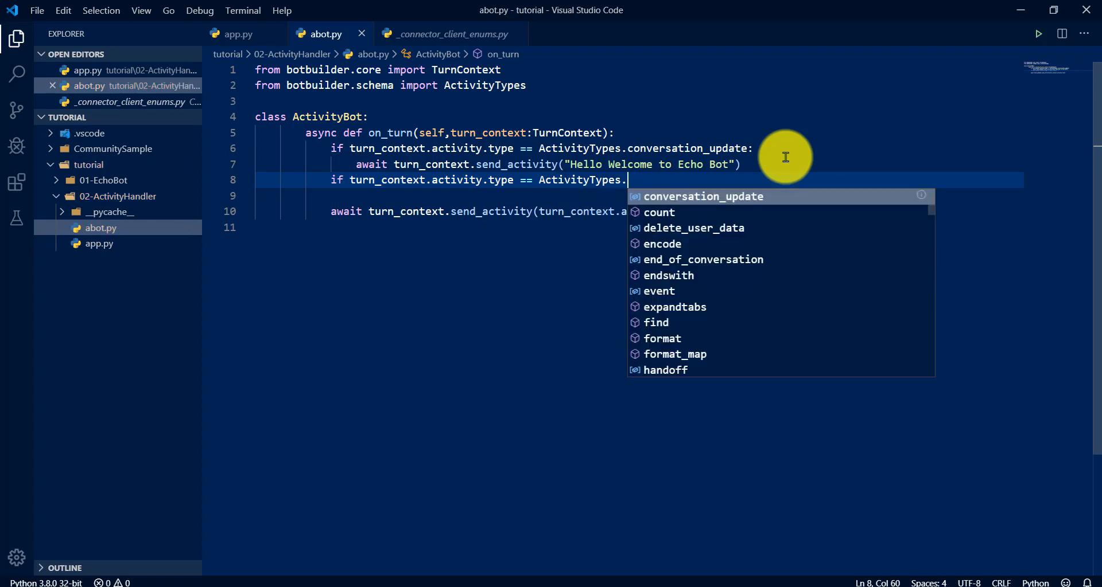
type("message\"")
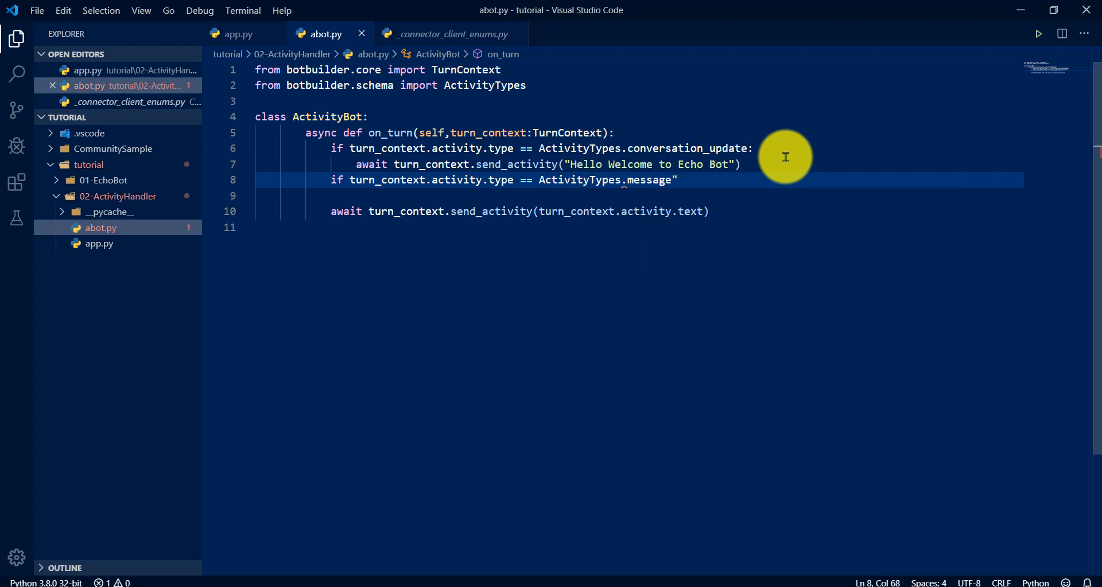
type(":")
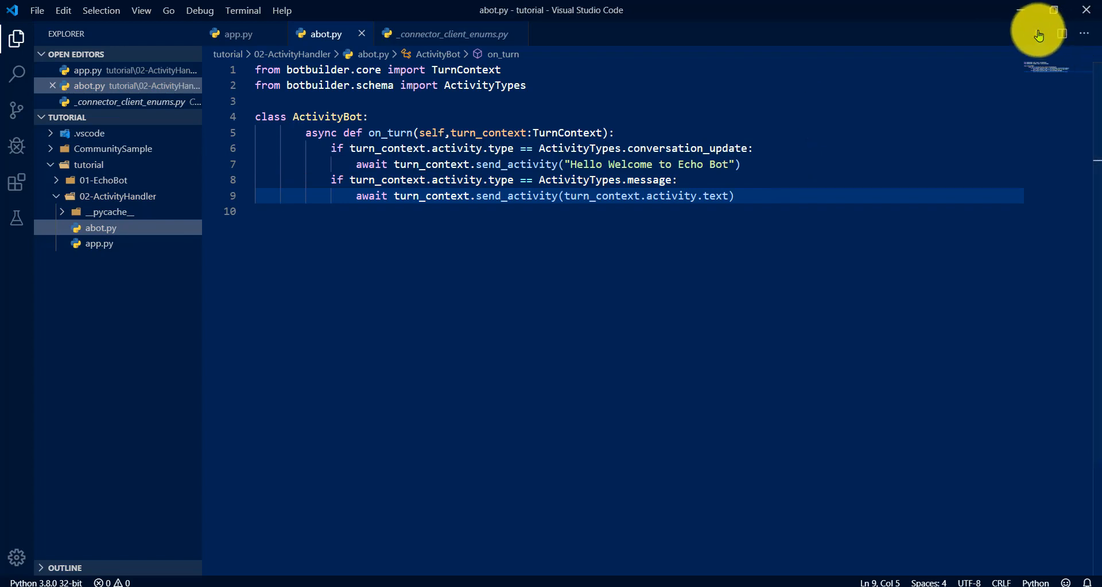
Run the bot with Run Python File and bring app.py into view.
left_click(1039, 35)
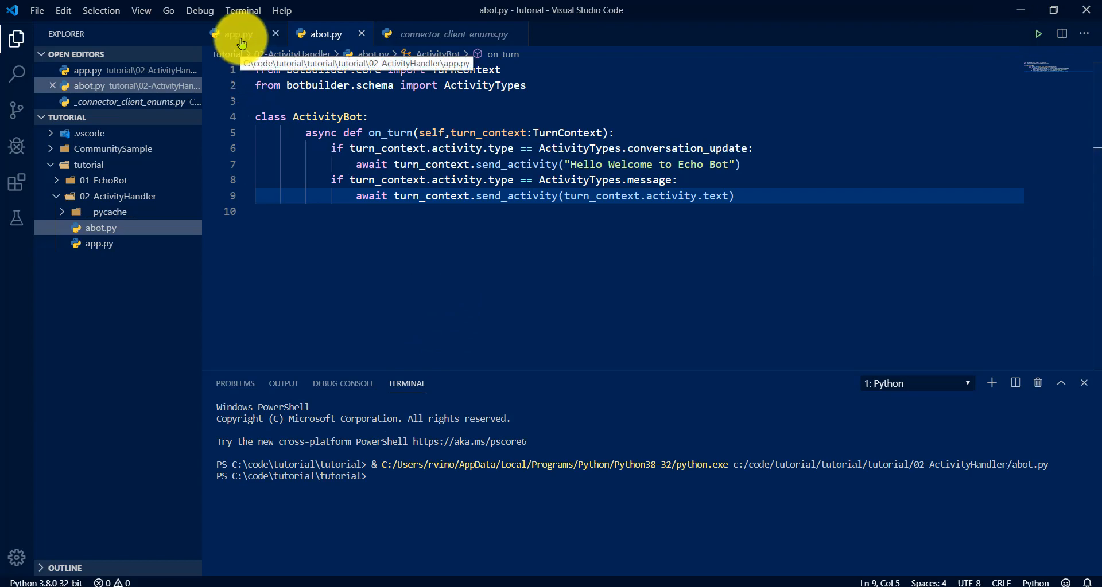
left_click(237, 34)
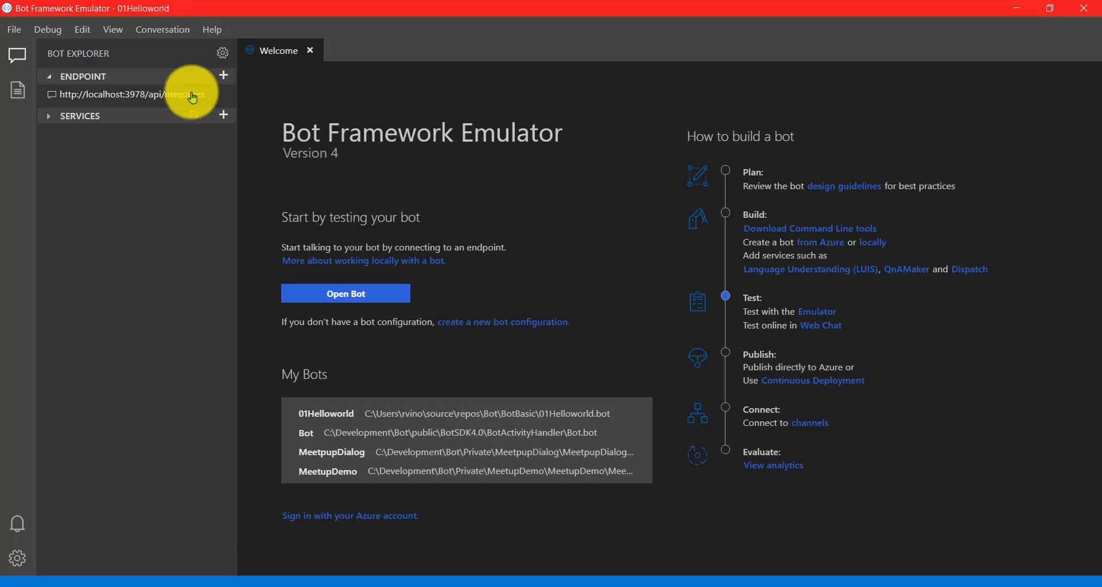
left_click(115, 94)
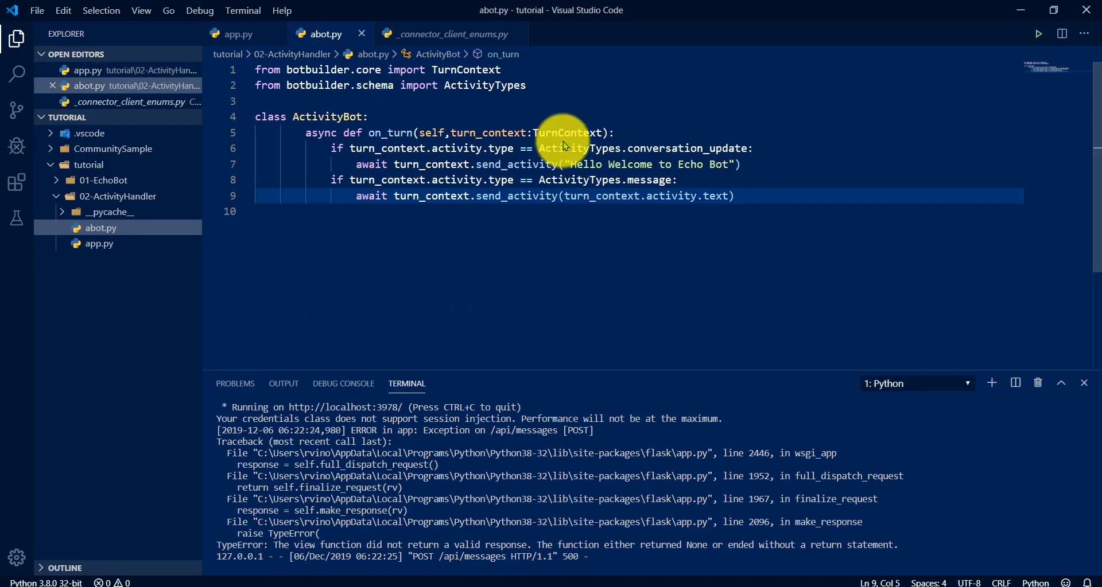
double_click(672, 148)
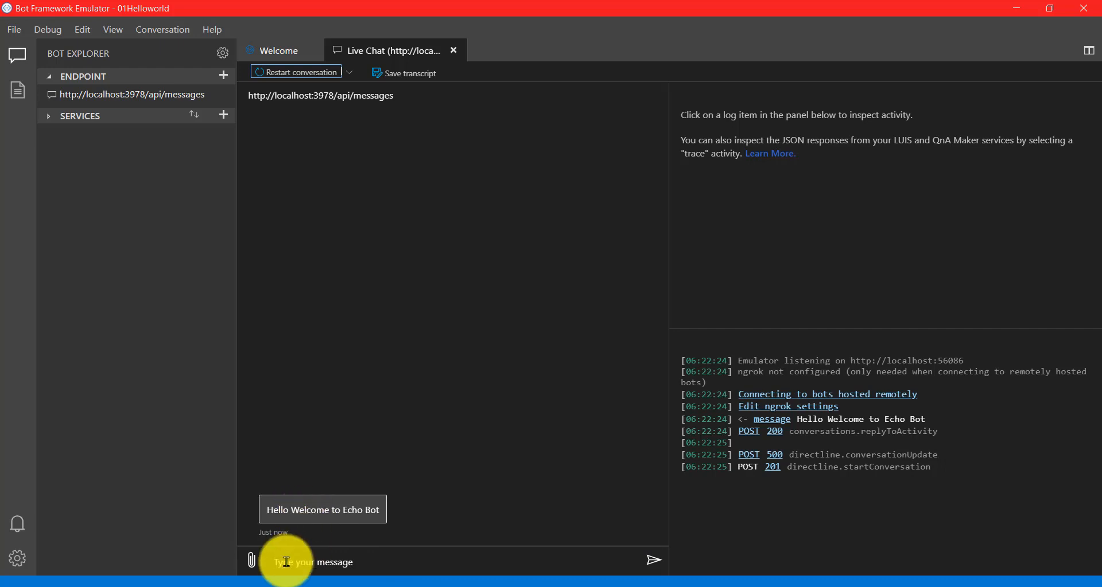
type("hi")
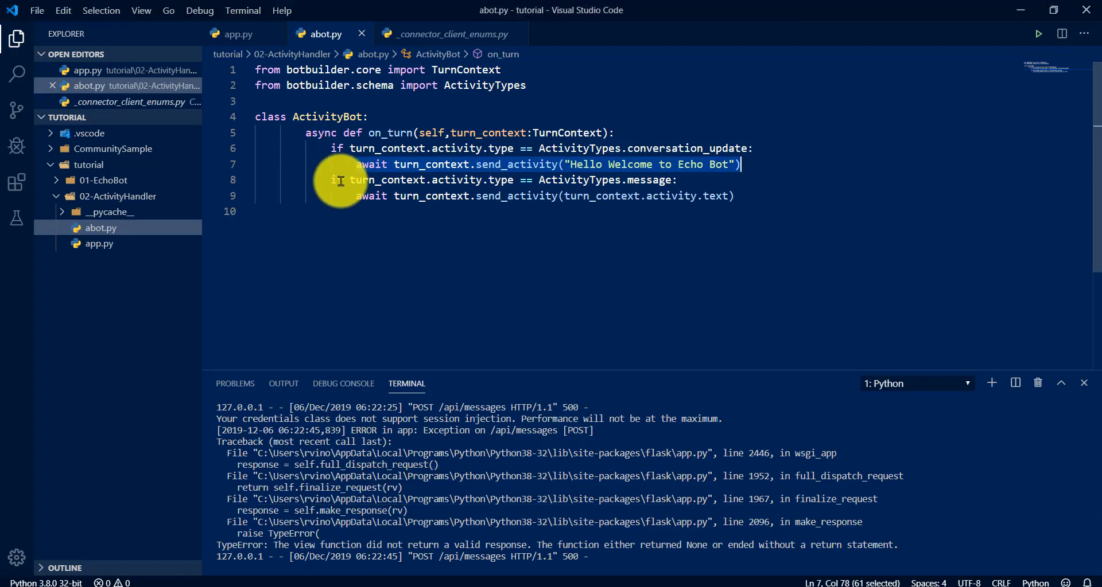
Select the conversation_update and message branches, browse the ActivityTypes enum, and close the terminal.
left_click_drag(340, 164, 734, 196)
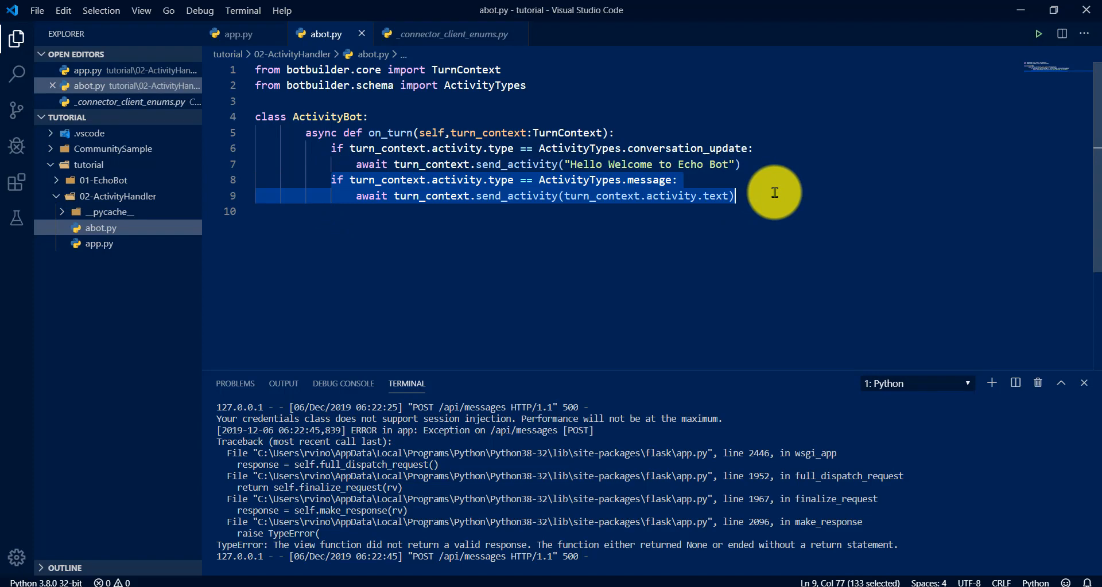
mouse_move(883, 277)
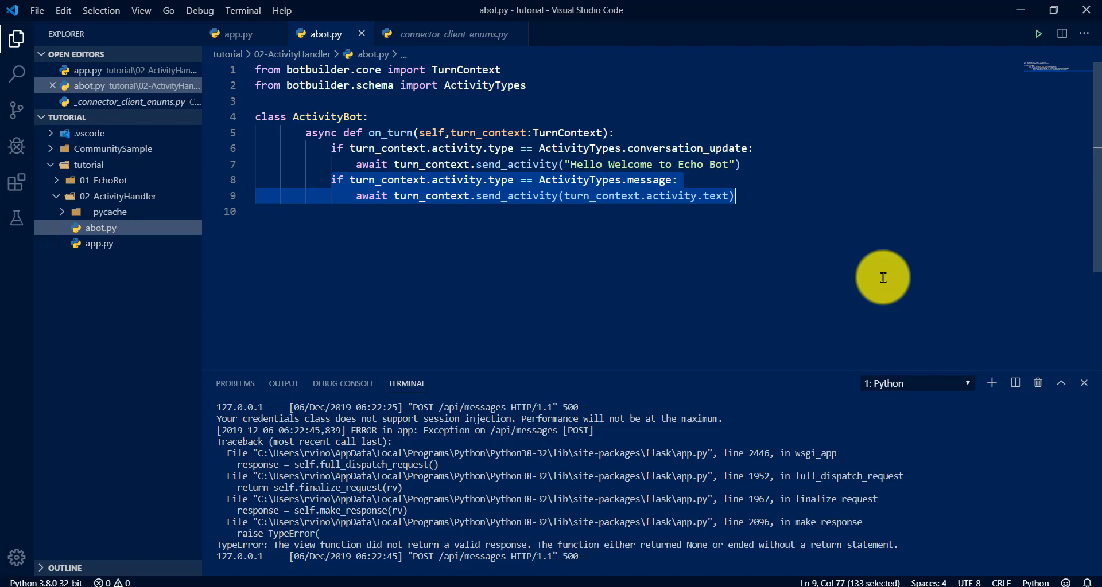
mouse_move(708, 237)
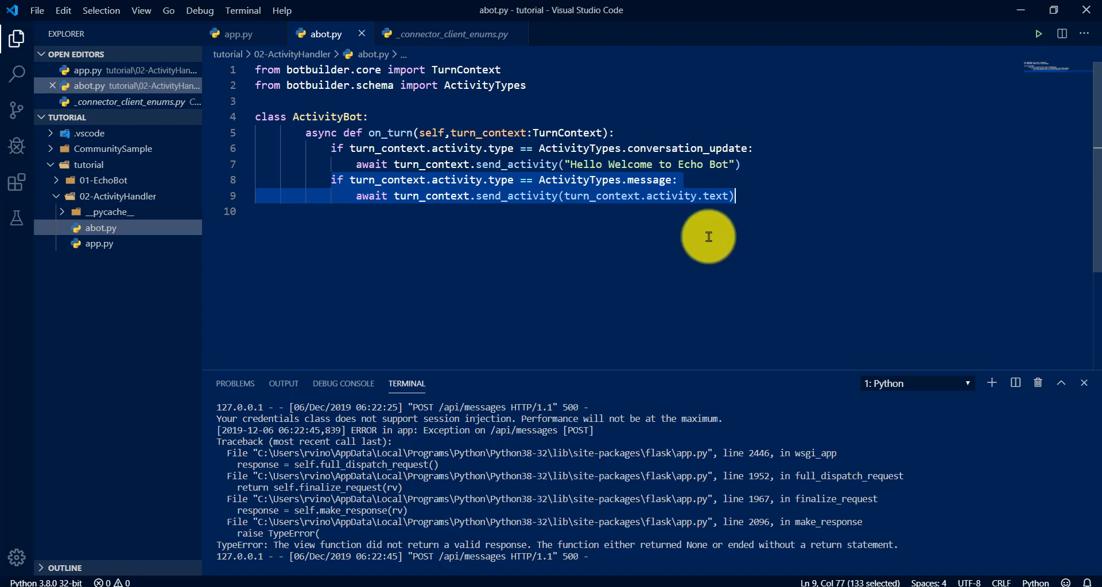
left_click(450, 34)
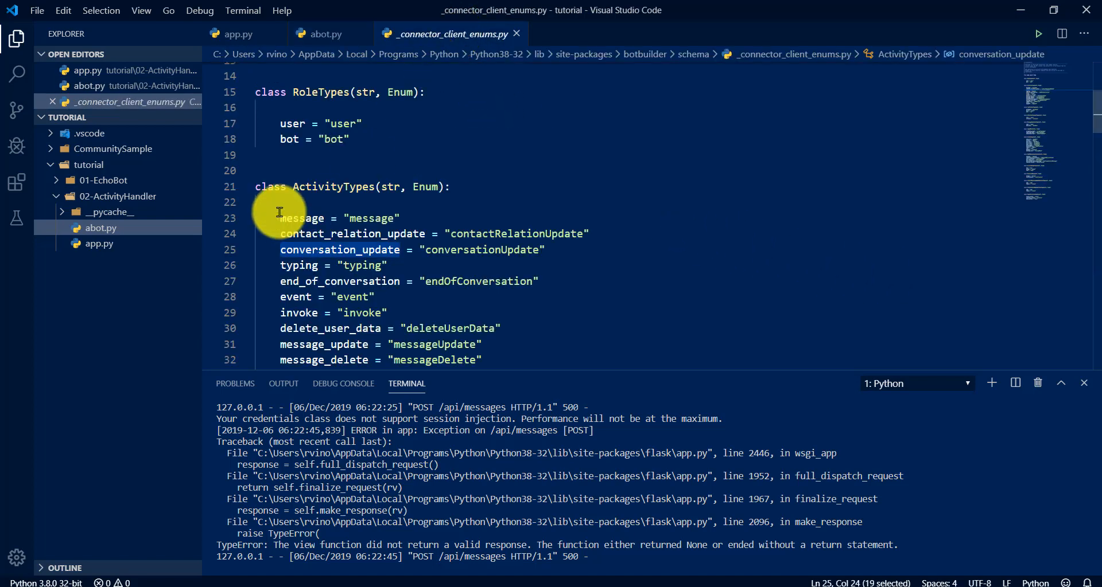
scroll("down", 3)
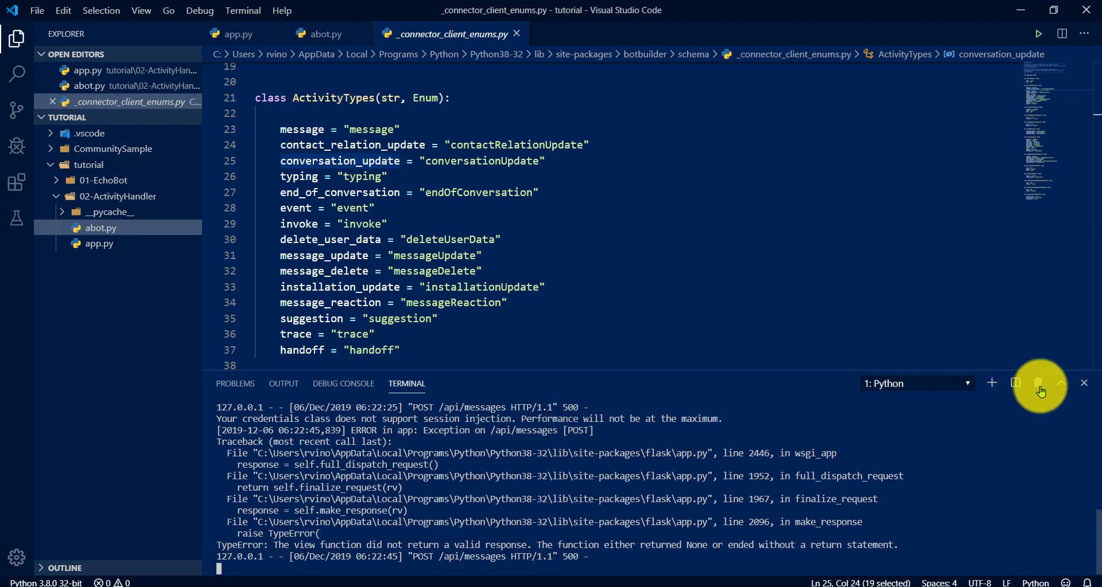
left_click(1040, 384)
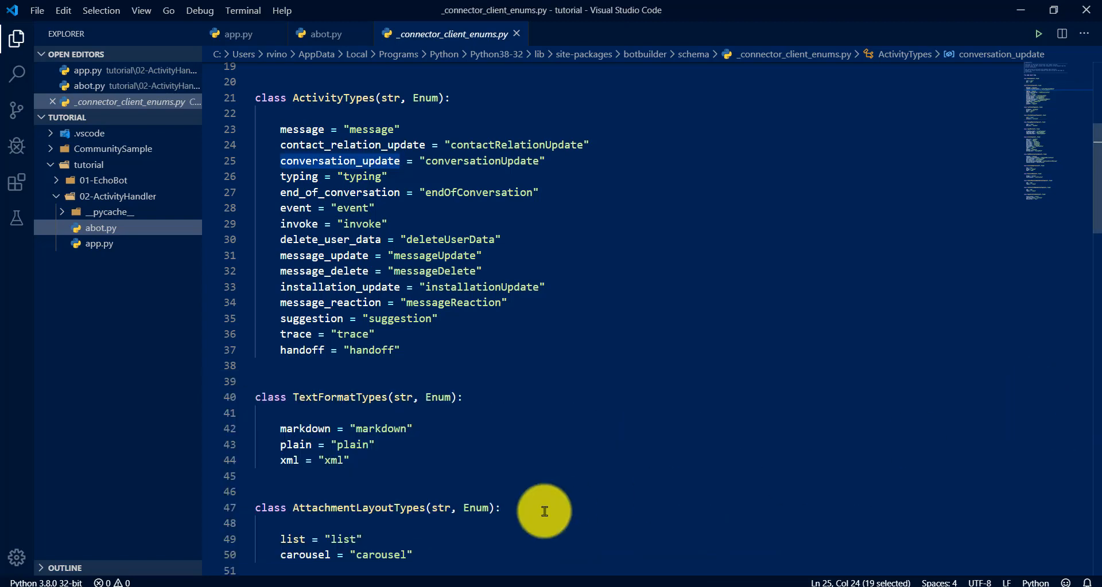
left_click(326, 34)
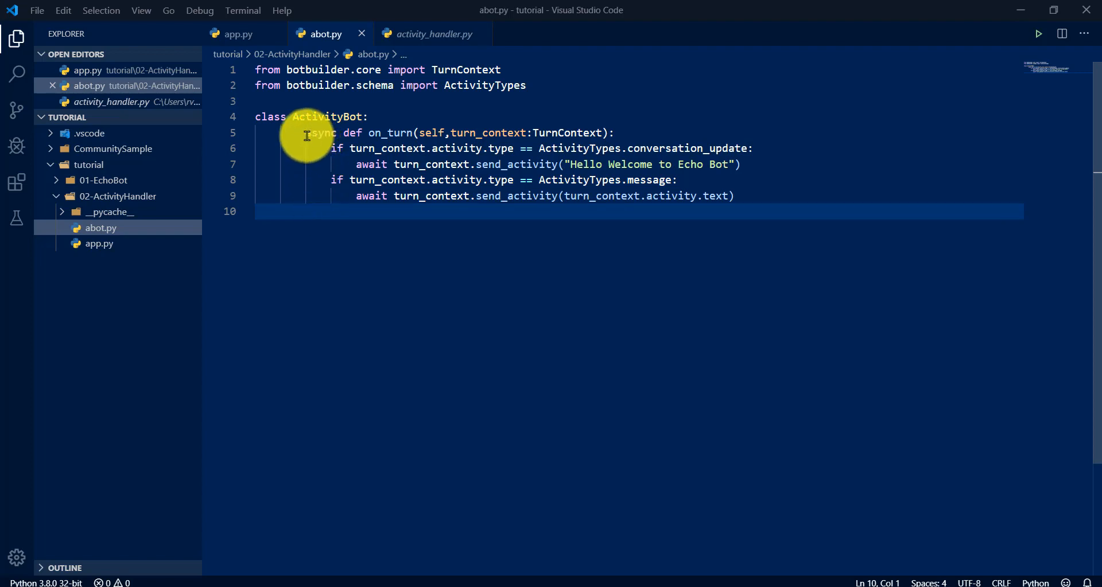
Import ActivityHandler from botbuilder.core and declare class ActivityBot(ActivityHandler).
left_click_drag(306, 133, 729, 210)
type(",")
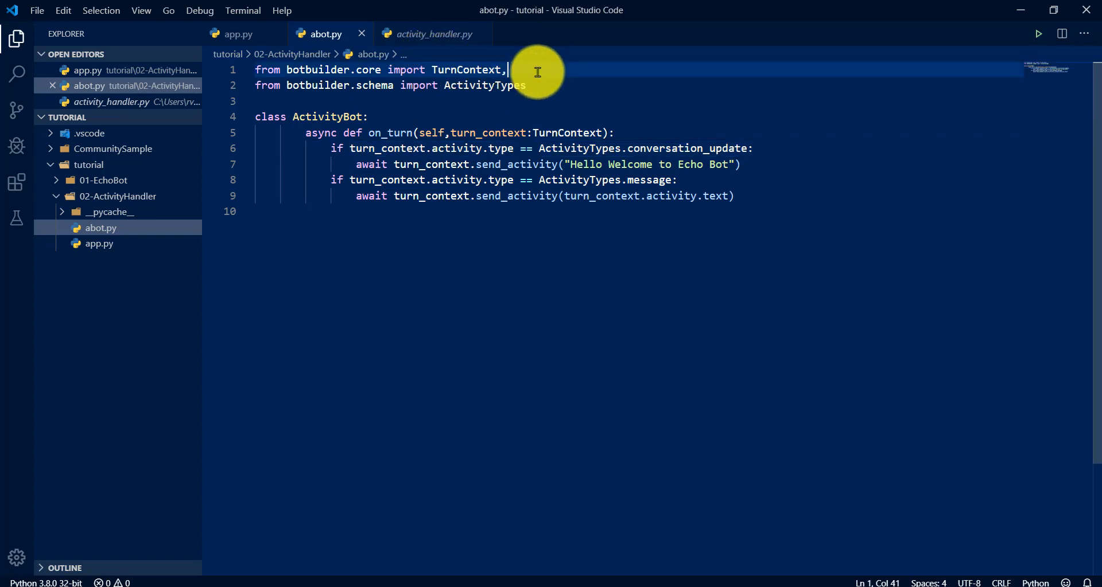
type("ActivityHandler")
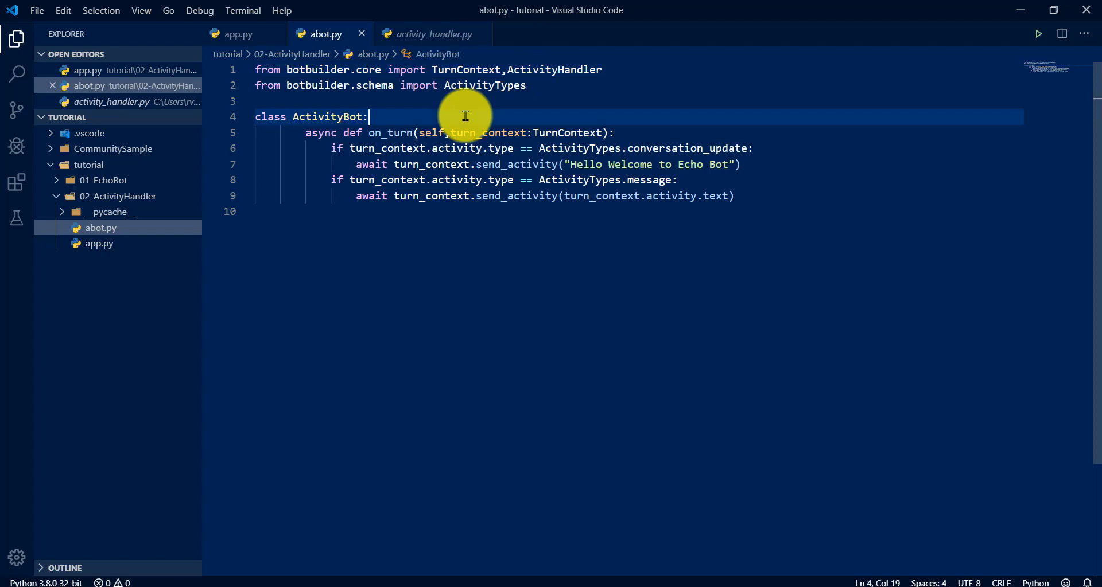
type("(ActivityHandler)")
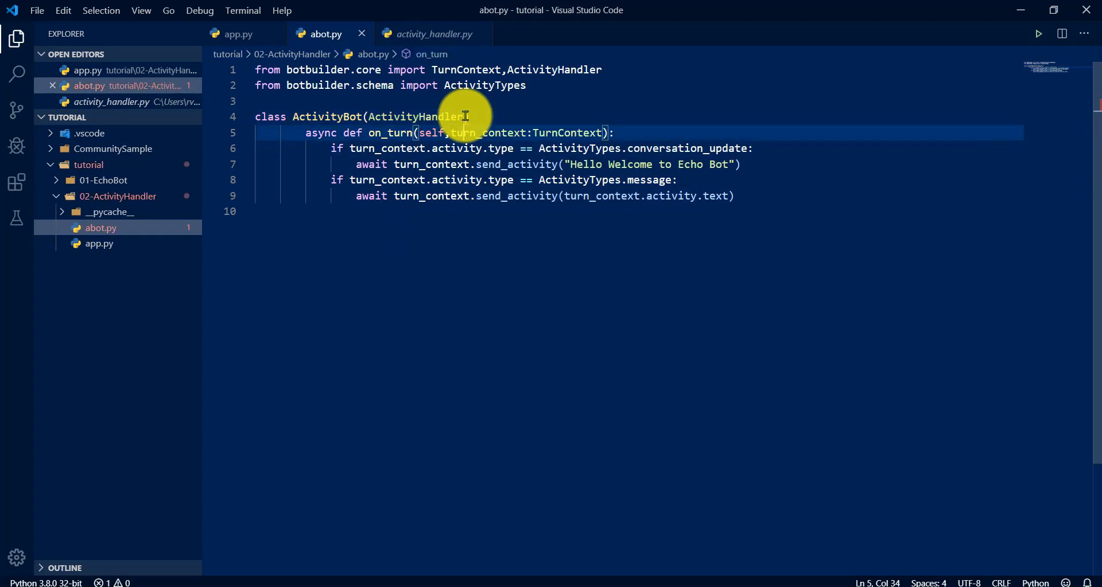
key("Enter")
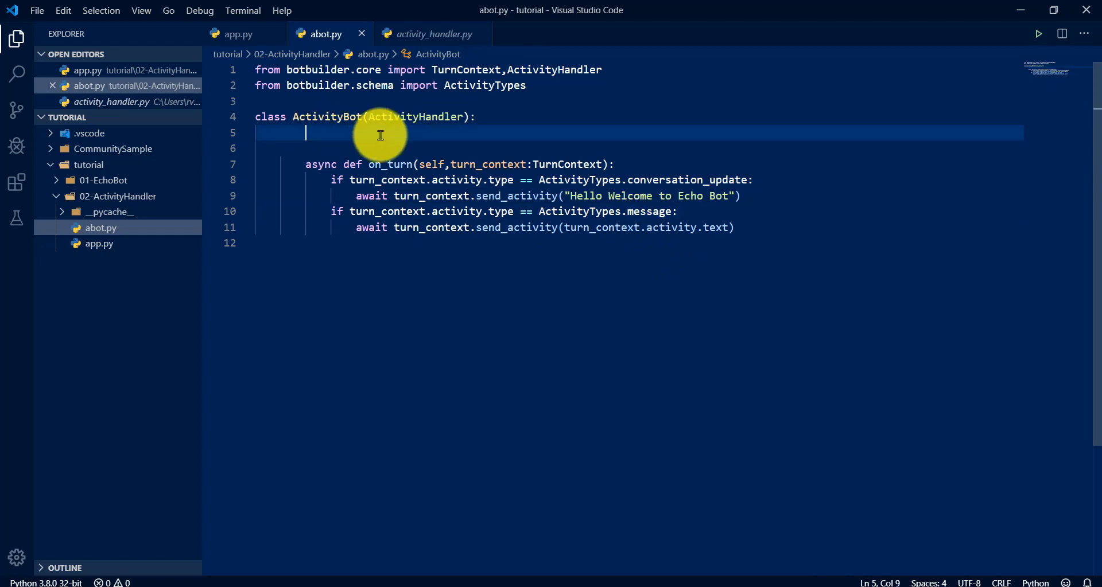
Write async on_message_activity(self, turn_context: TurnContext) echoing turn_context.activity.text.
type("async def o")
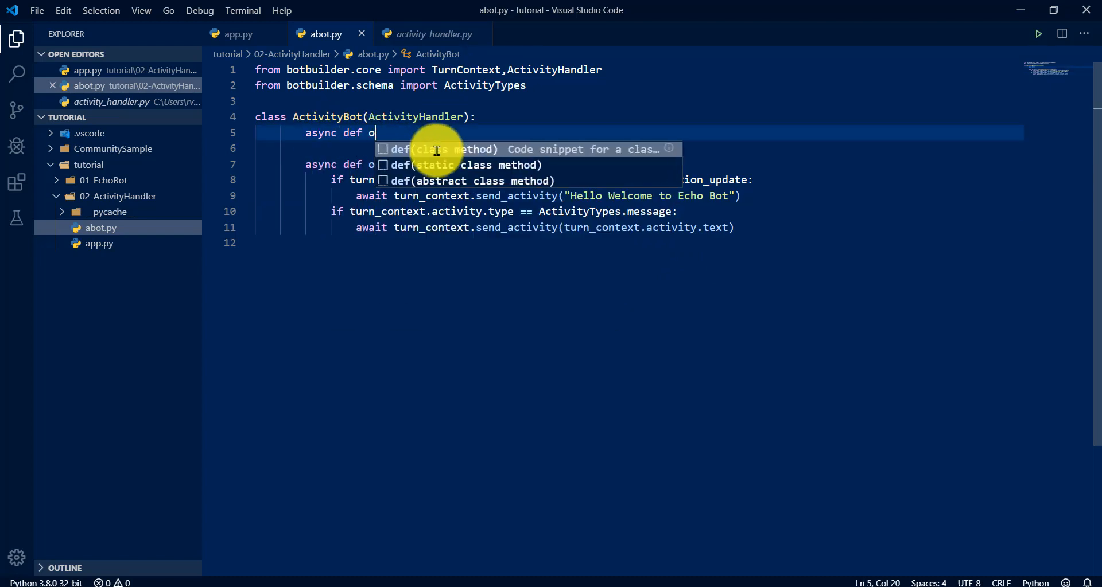
type("n_message_activity(")
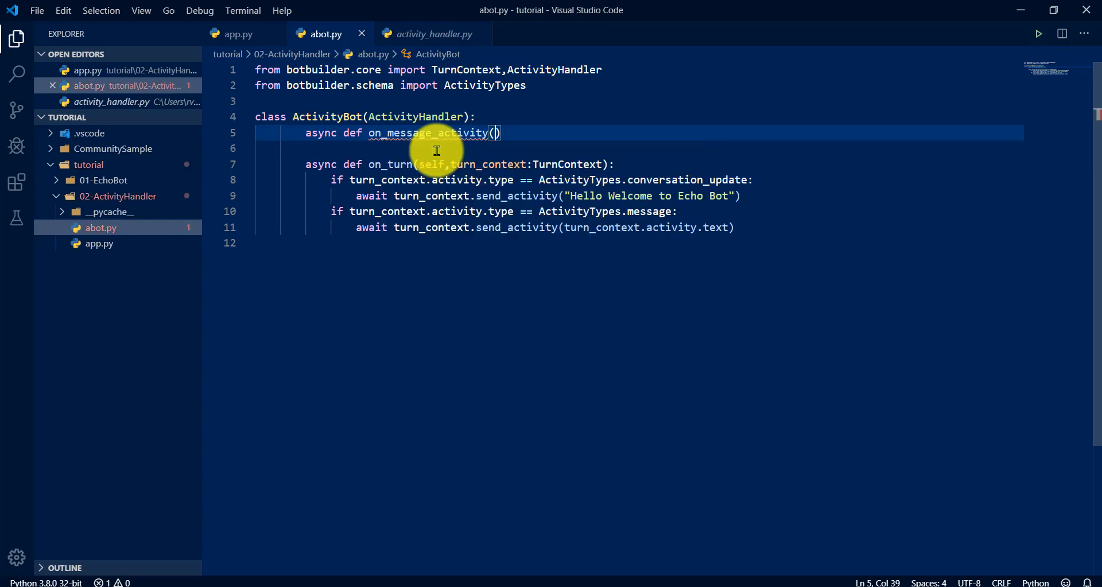
type("self,tur")
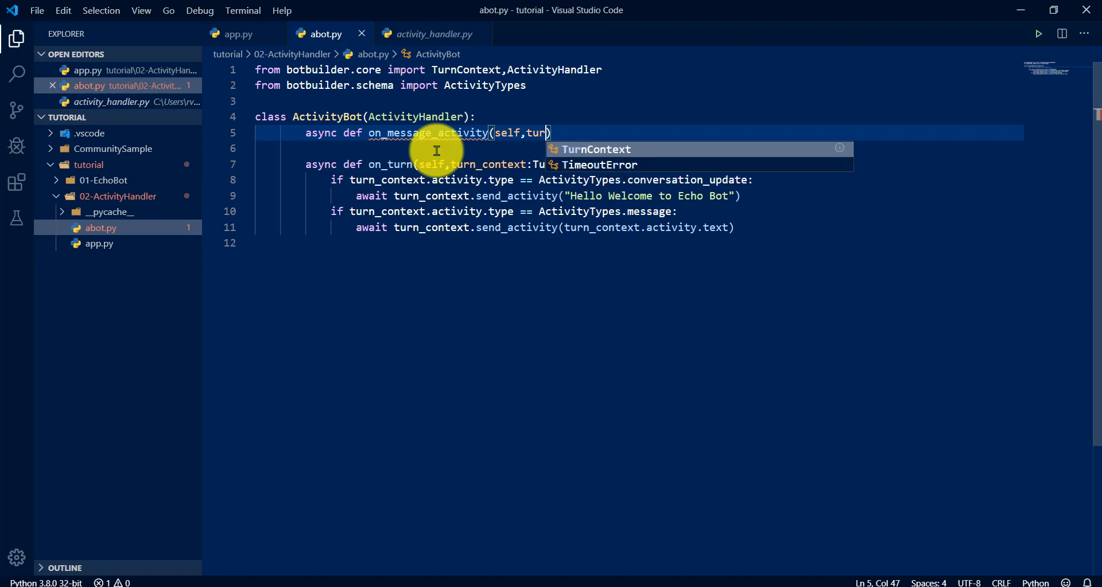
type("n_context:TurnContext")
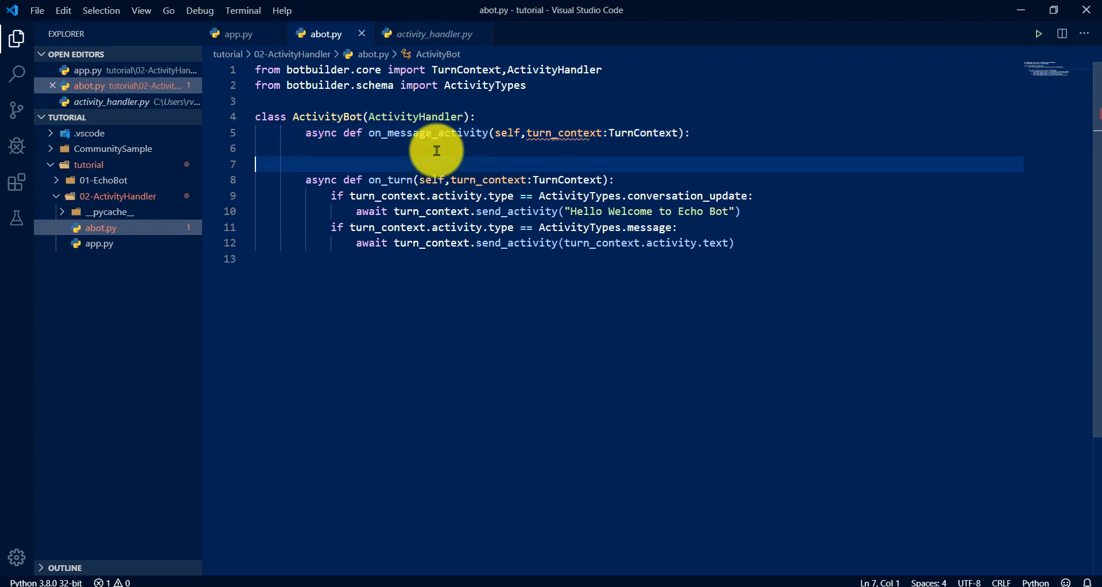
left_click(733, 243)
type("await turn_context.send_activity(turn_context.activity.text)")
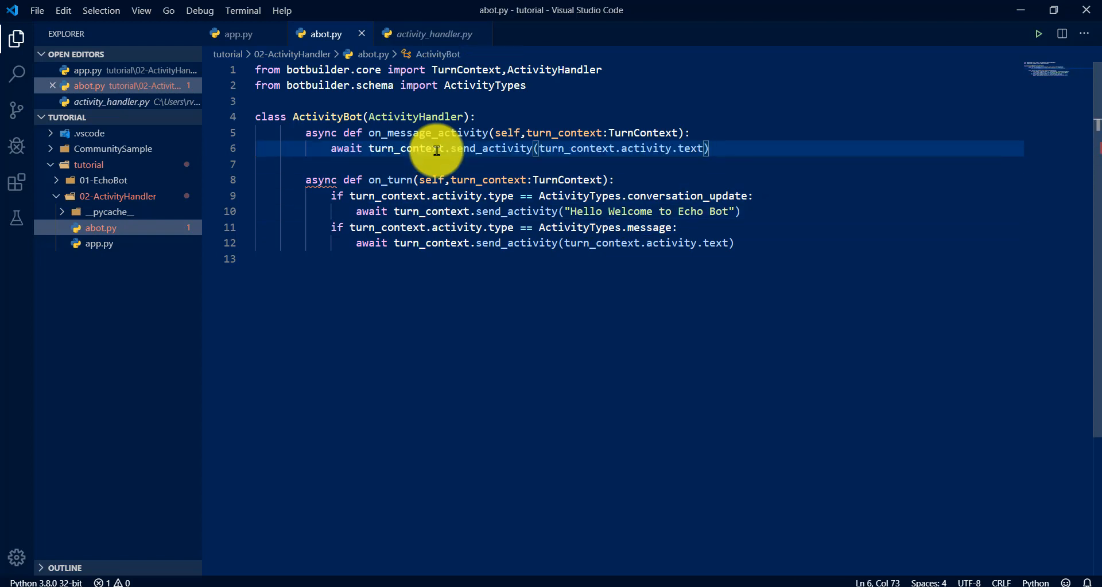
key("Enter")
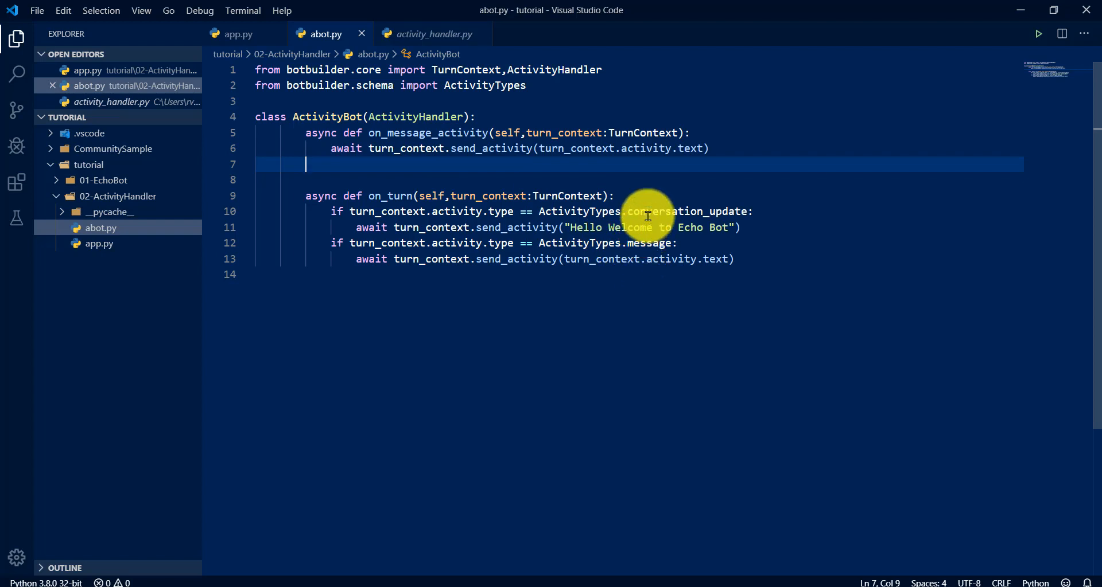
left_click(710, 210)
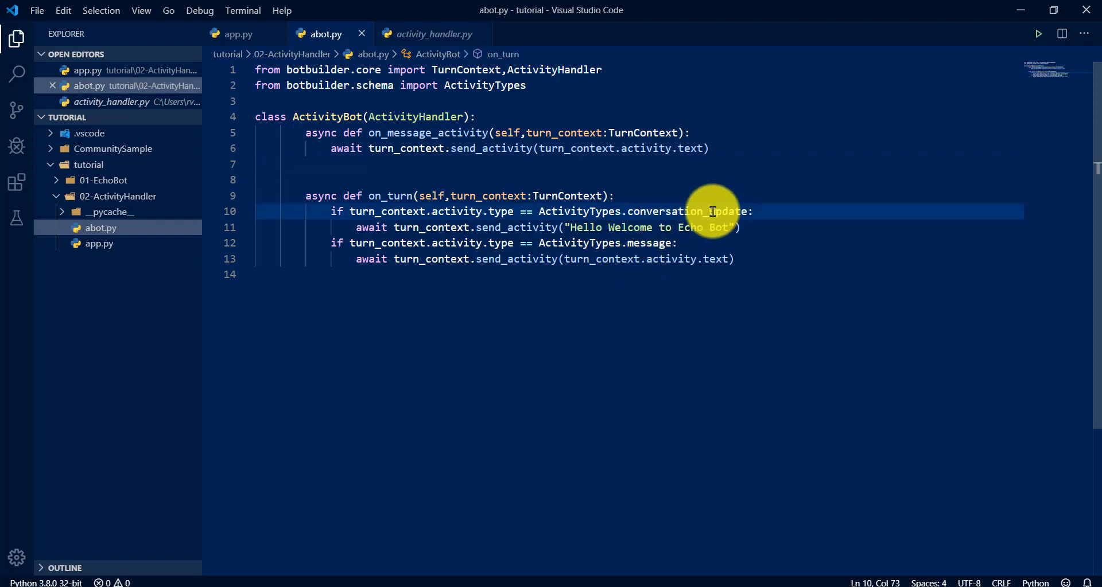
mouse_move(605, 374)
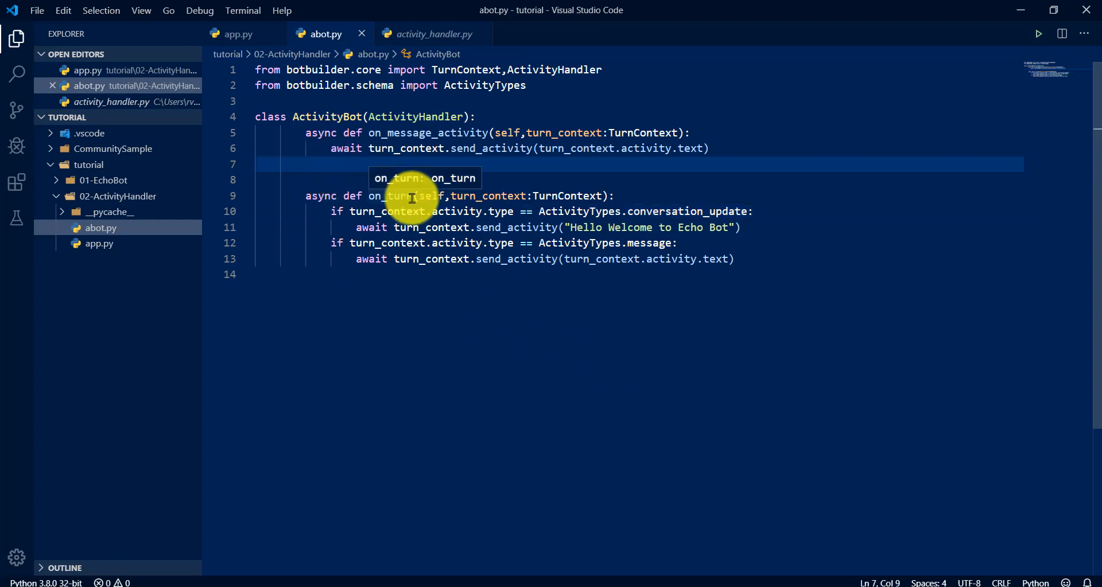
Type on_members_added_activity's self, members_added: ChannelAccount and turn_context: TurnContext parameters.
type("async def on_members_added_activity(")
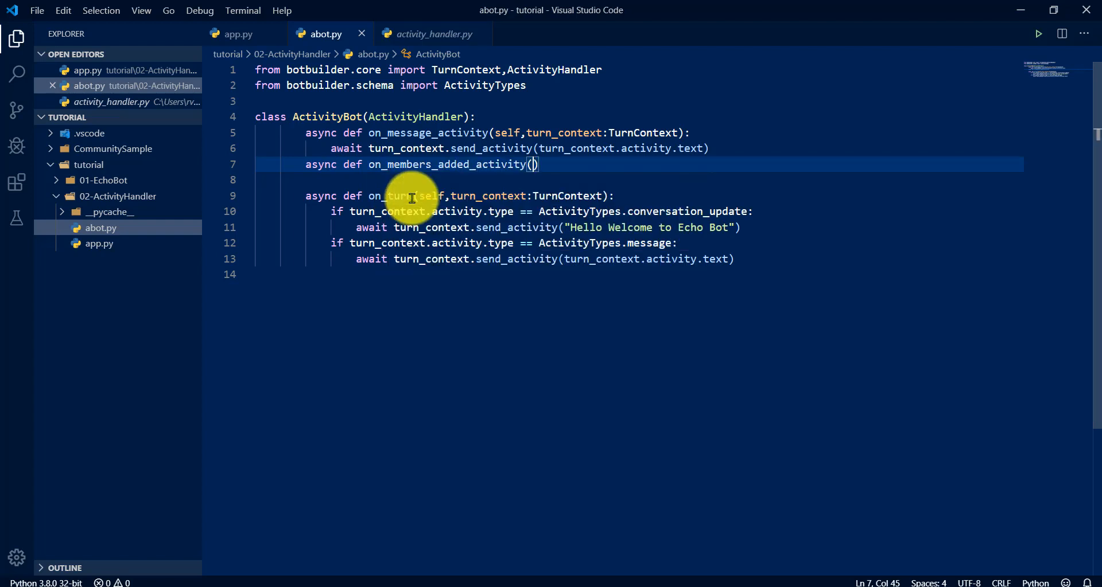
type("sel")
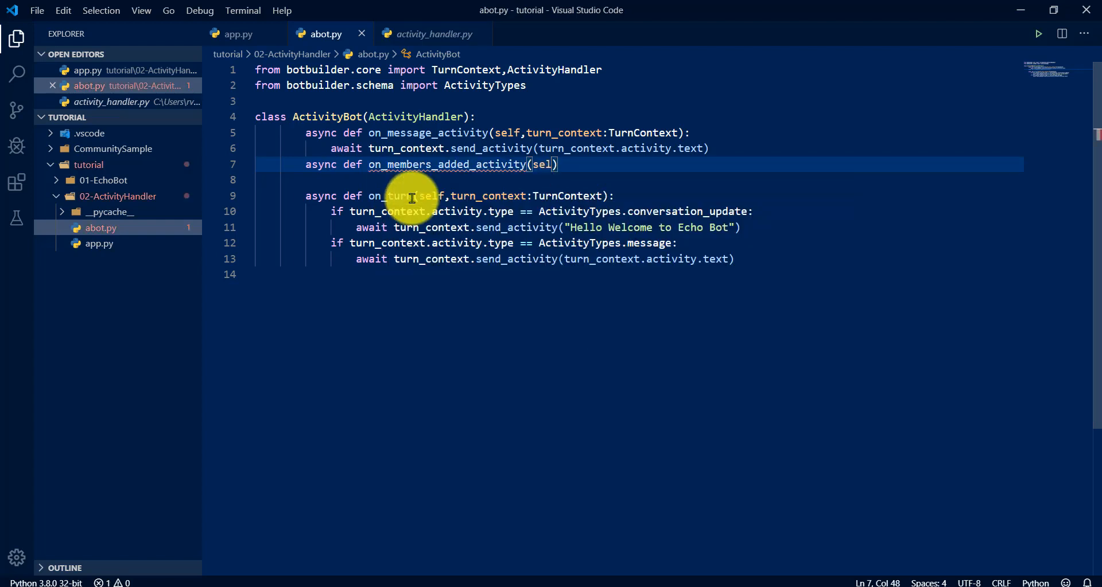
type(",meme")
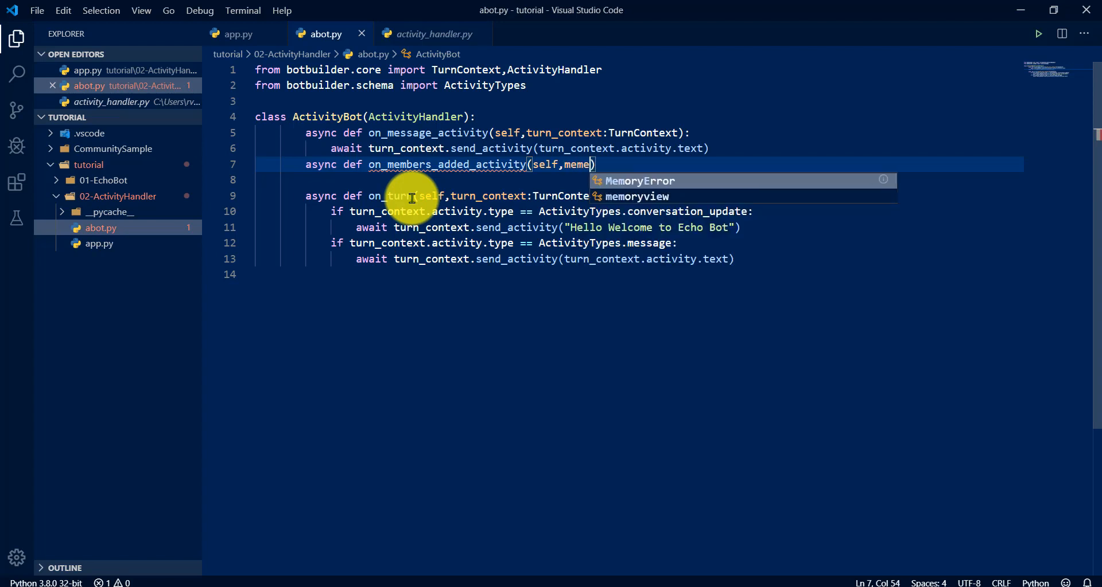
key("Backspace")
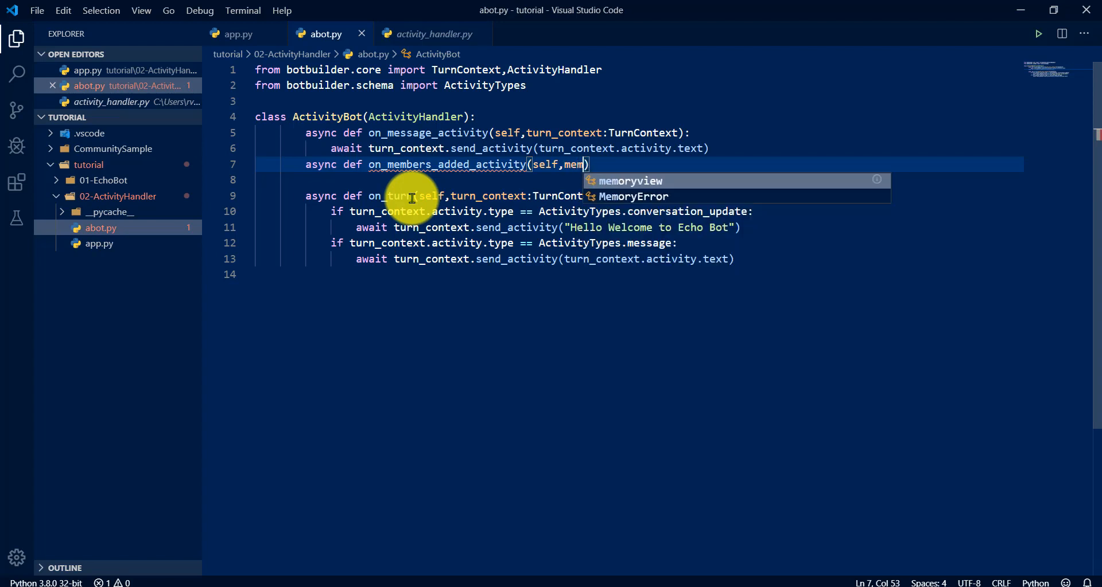
type("ber_Ad")
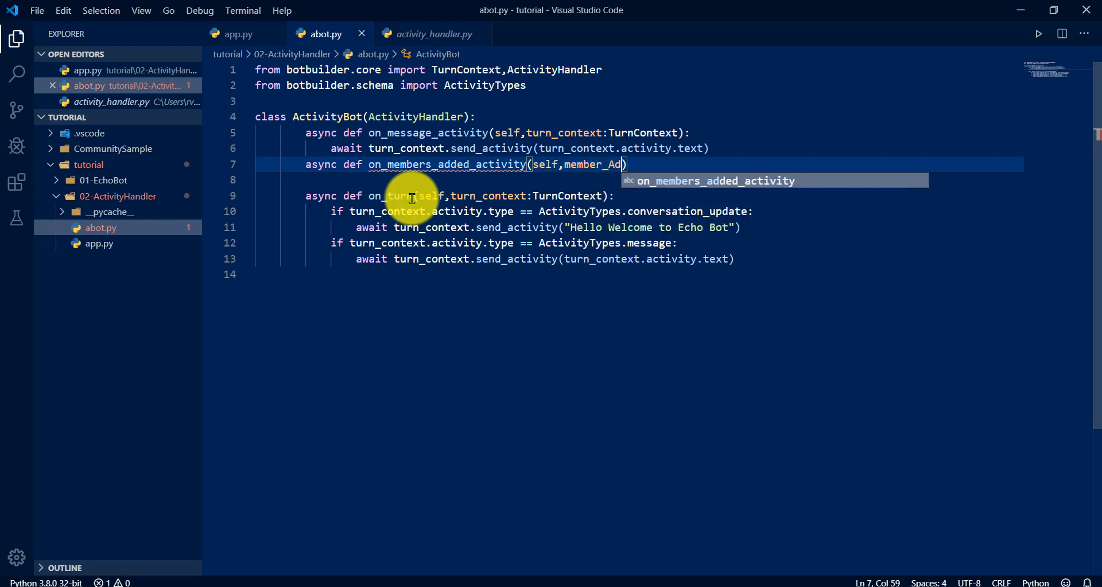
type("ded :")
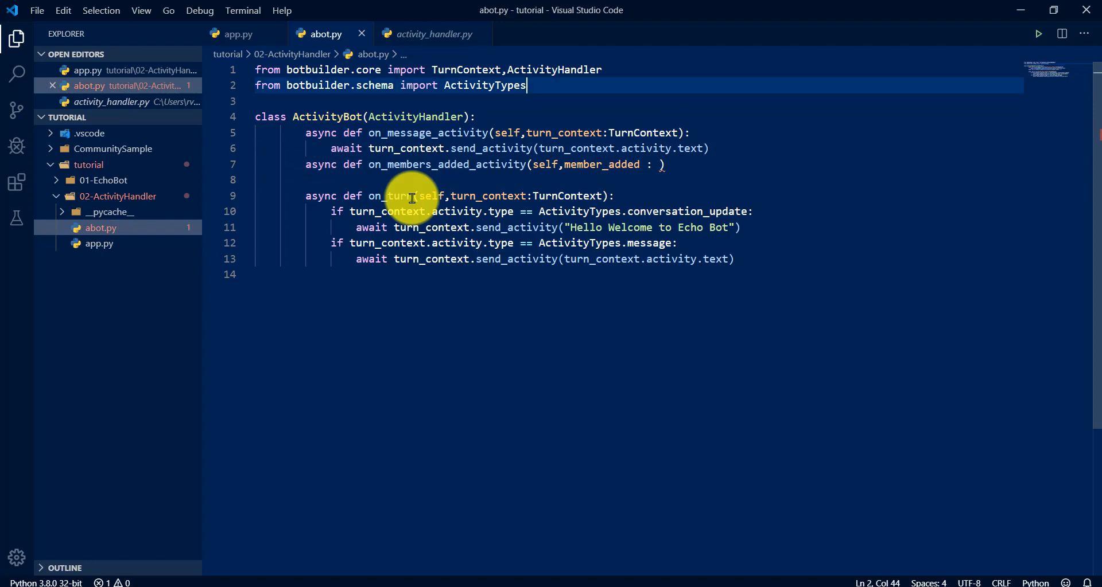
type(",ChannelAccoun")
left_click(639, 165)
type("ChannelAccount,")
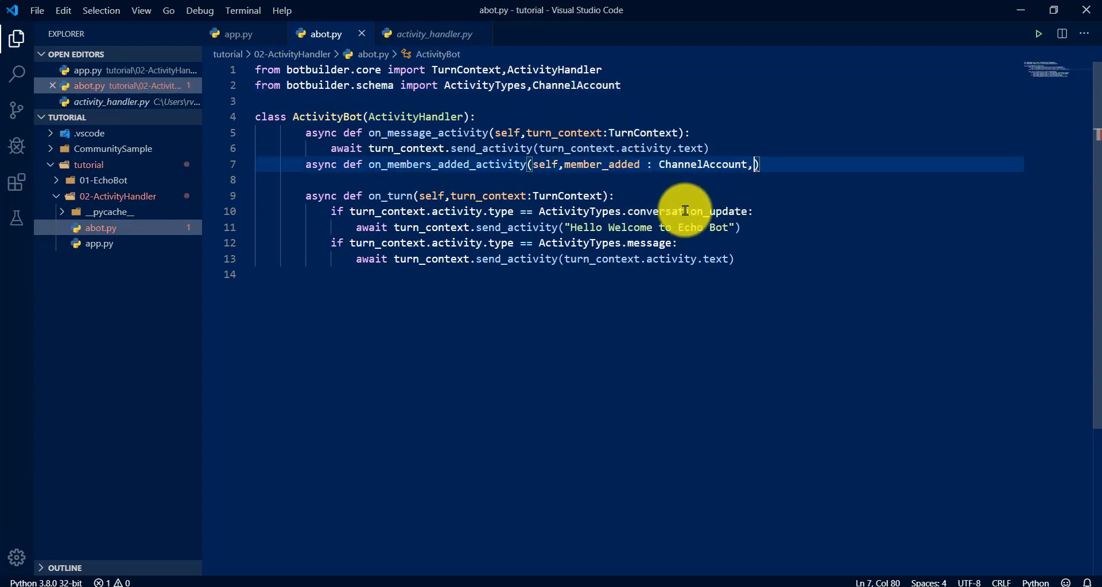
type("turn_context:")
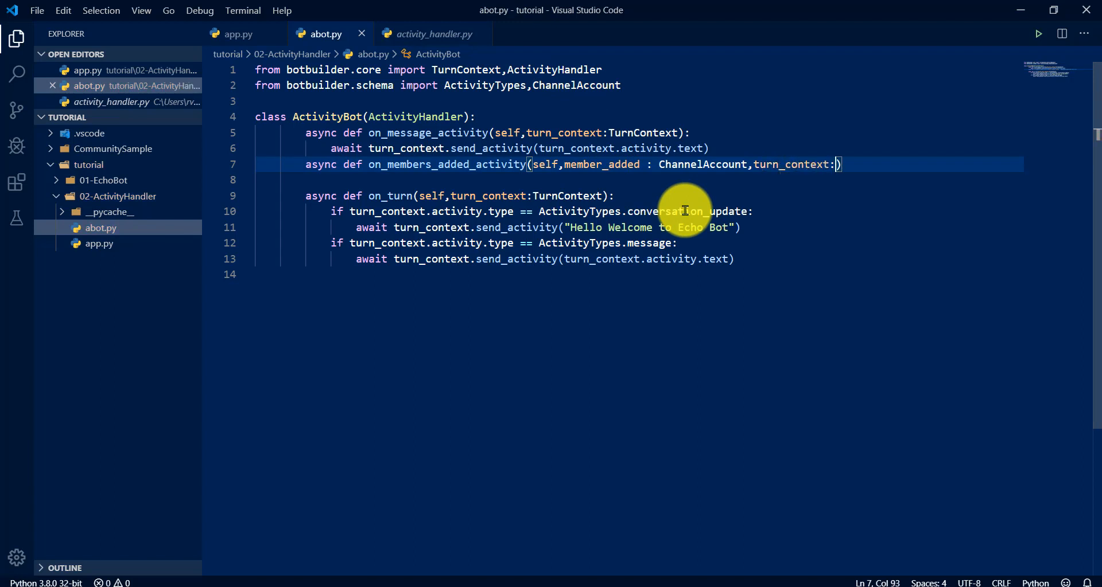
type("TurnContext")
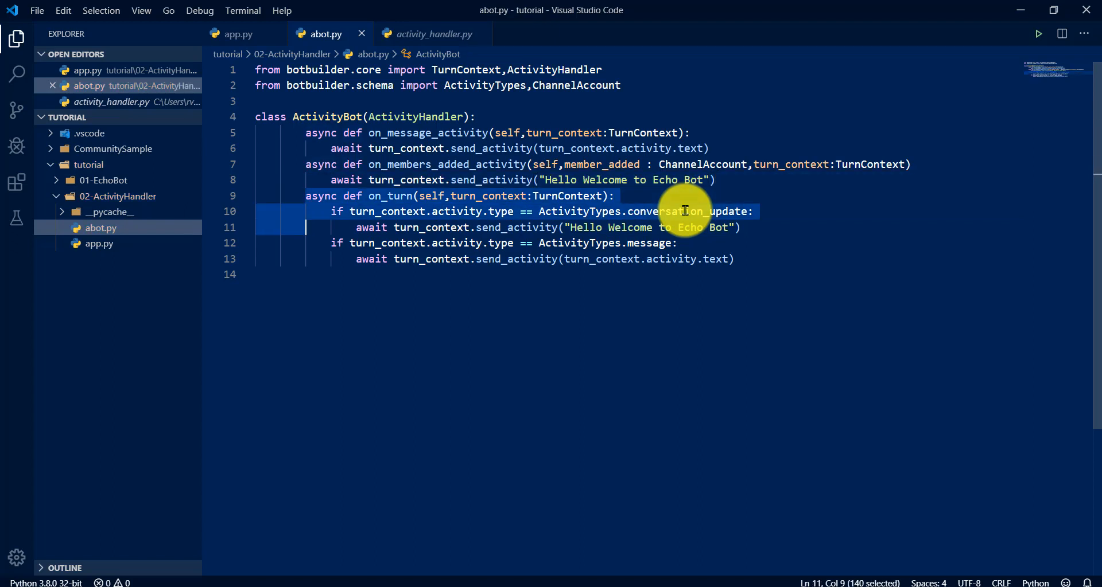
Delete the old on_turn method from abot.py and rerun the file to check for errors.
key("Delete")
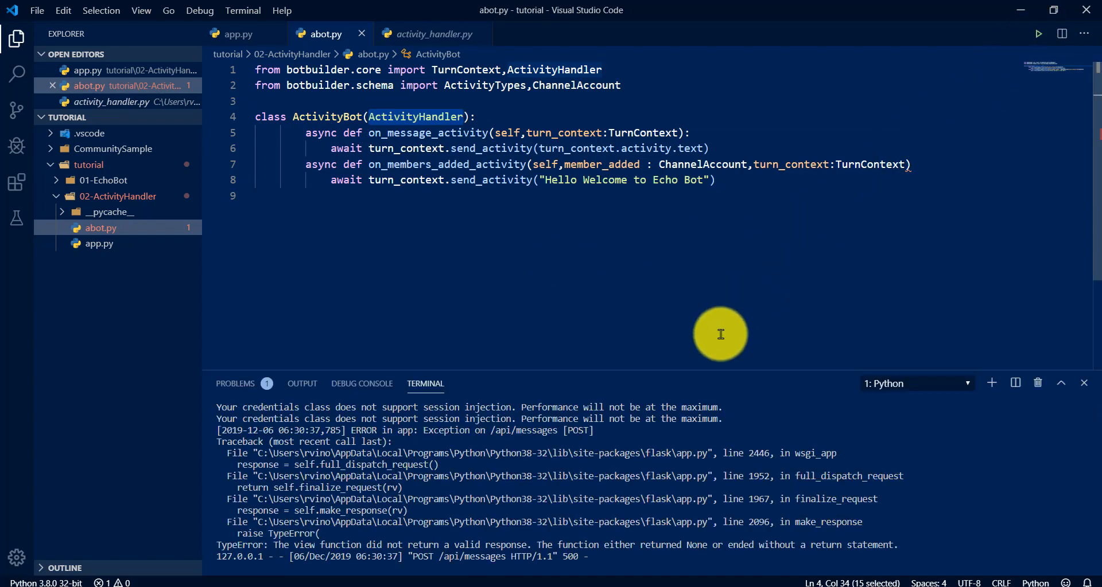
mouse_move(1035, 385)
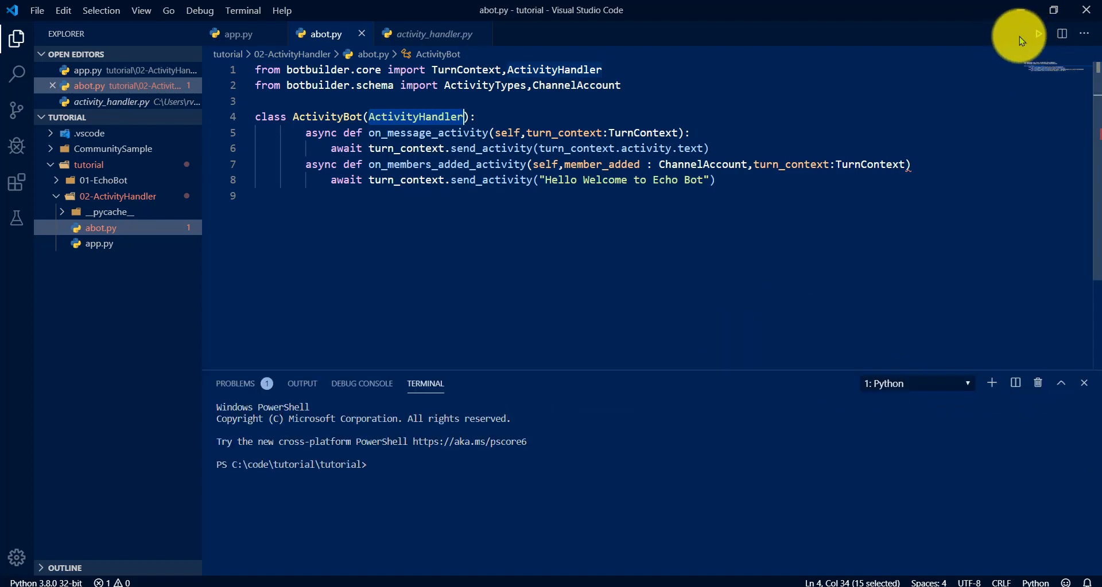
left_click(1038, 33)
type(":")
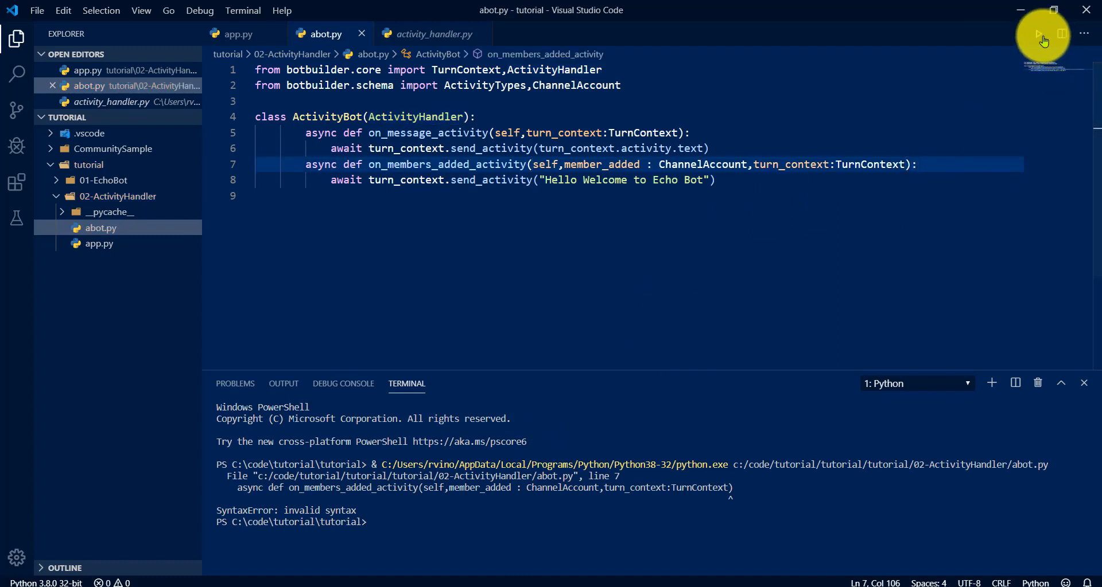
left_click(1038, 34)
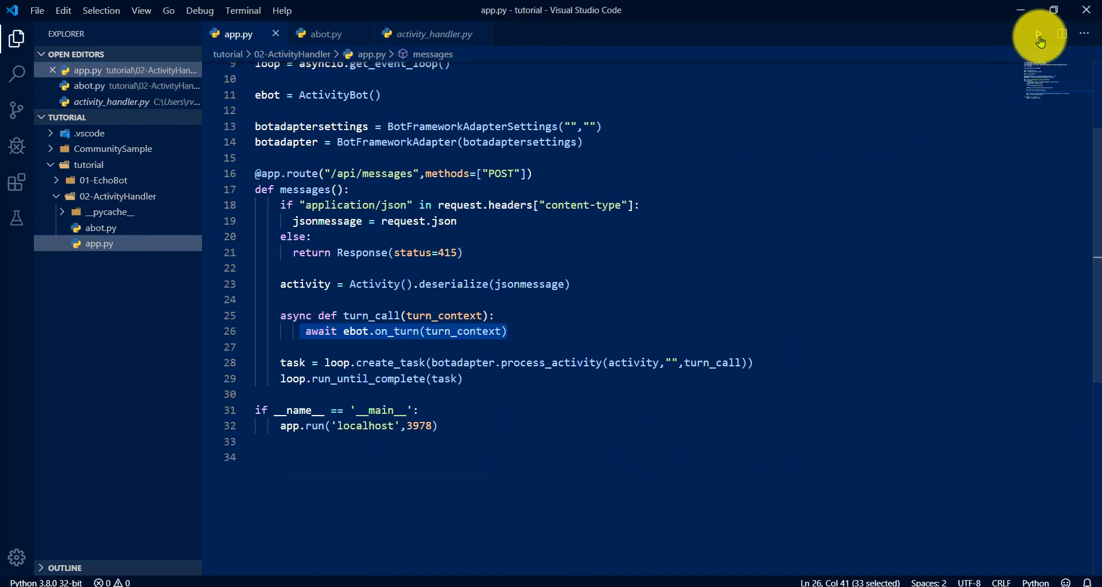
Run app.py, connect the Emulator to localhost:3978/api/messages, and send 'hi' in Live Chat.
left_click(1038, 34)
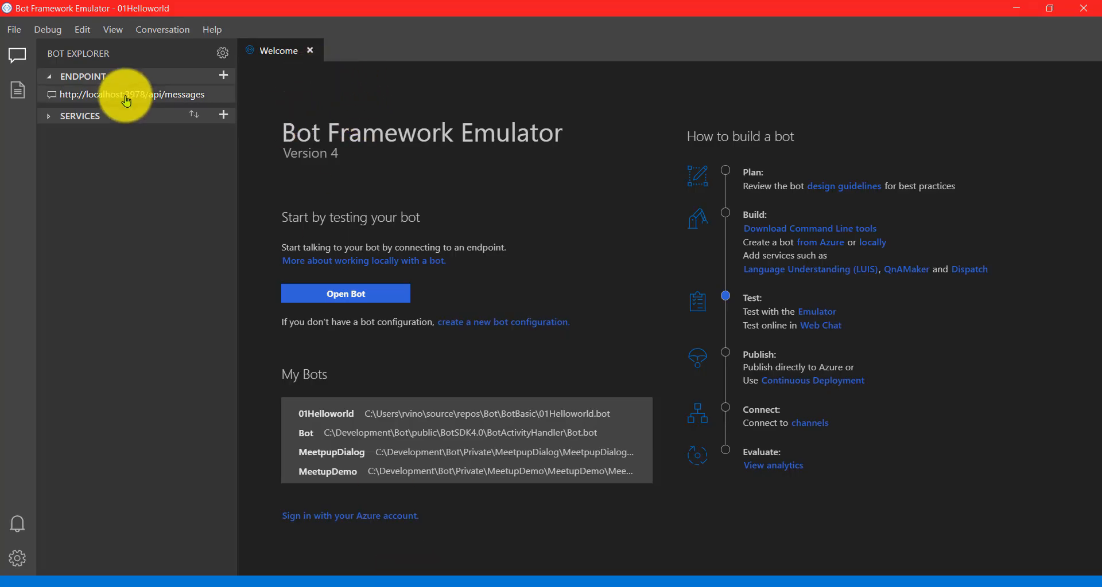
left_click(131, 94)
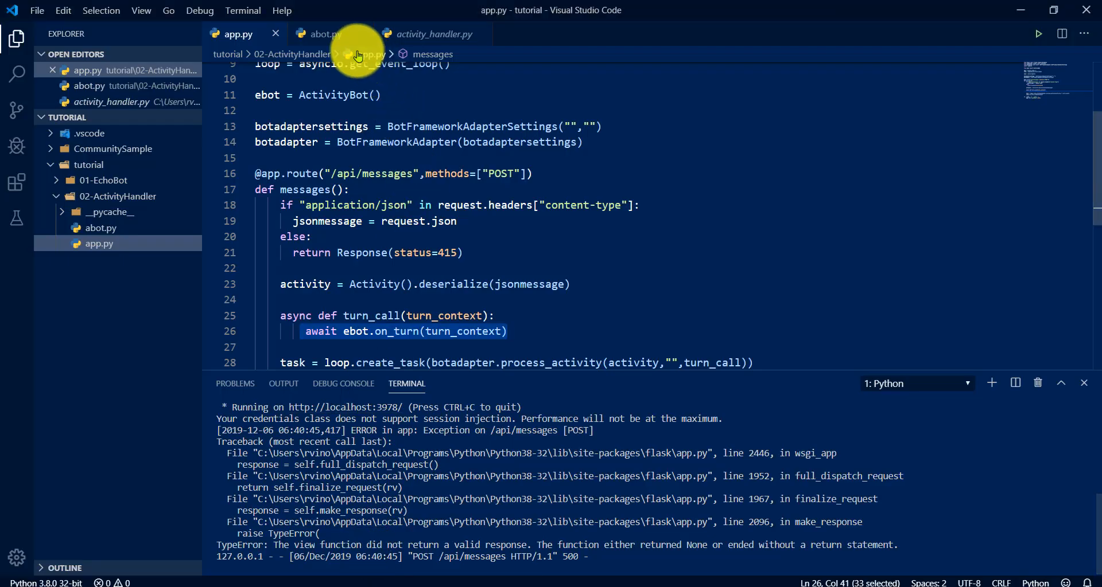
left_click(326, 34)
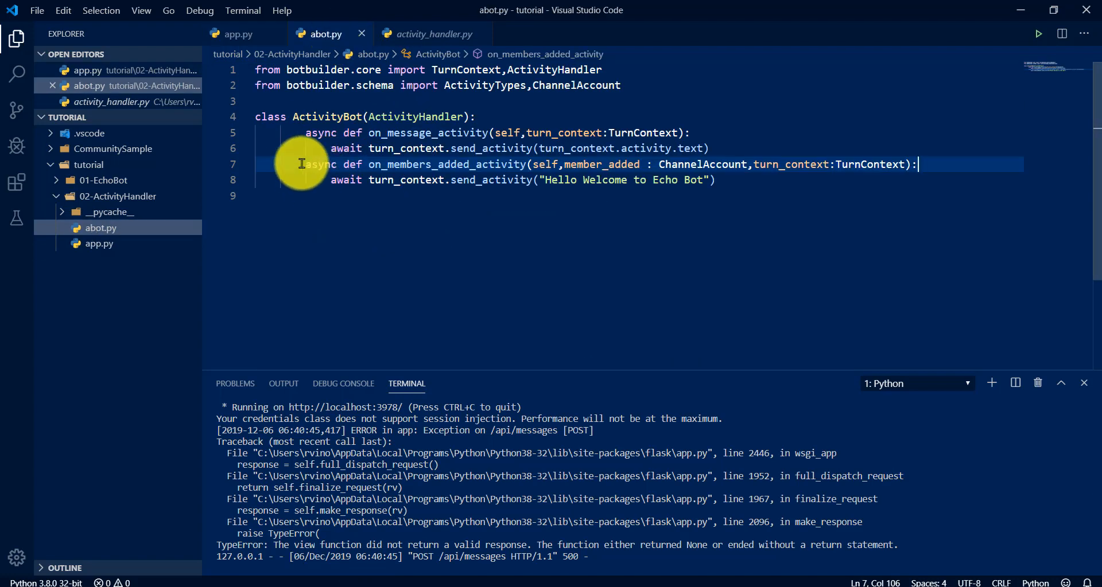
double_click(414, 116)
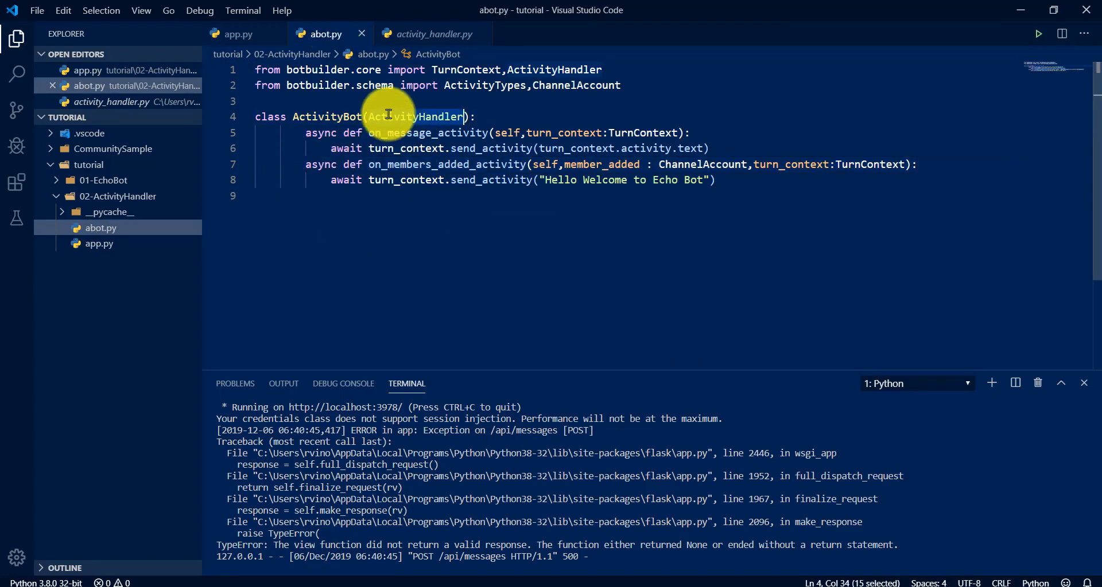
mouse_move(400, 162)
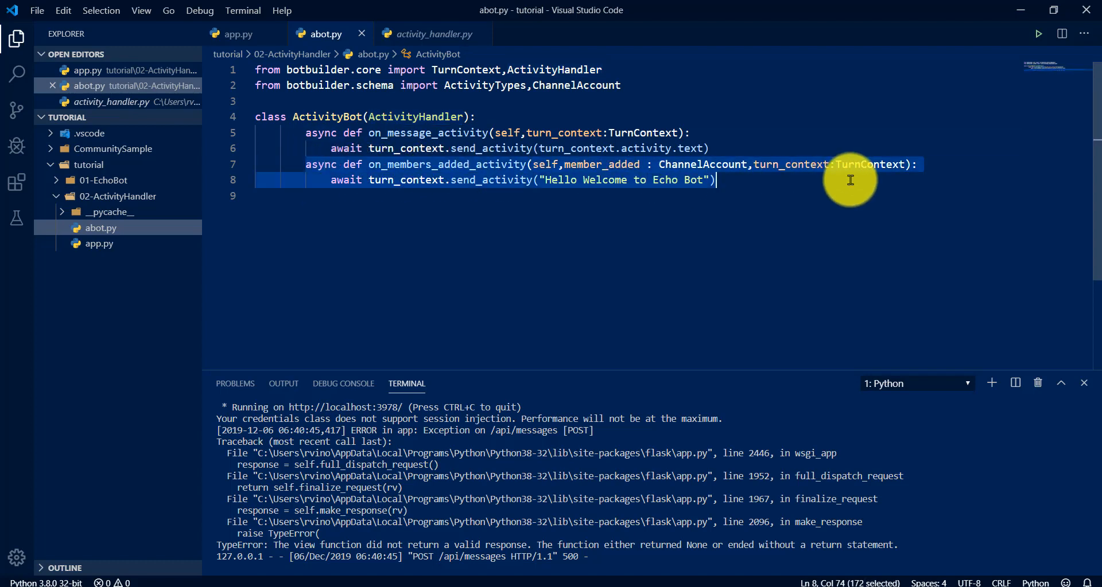
left_click(913, 165)
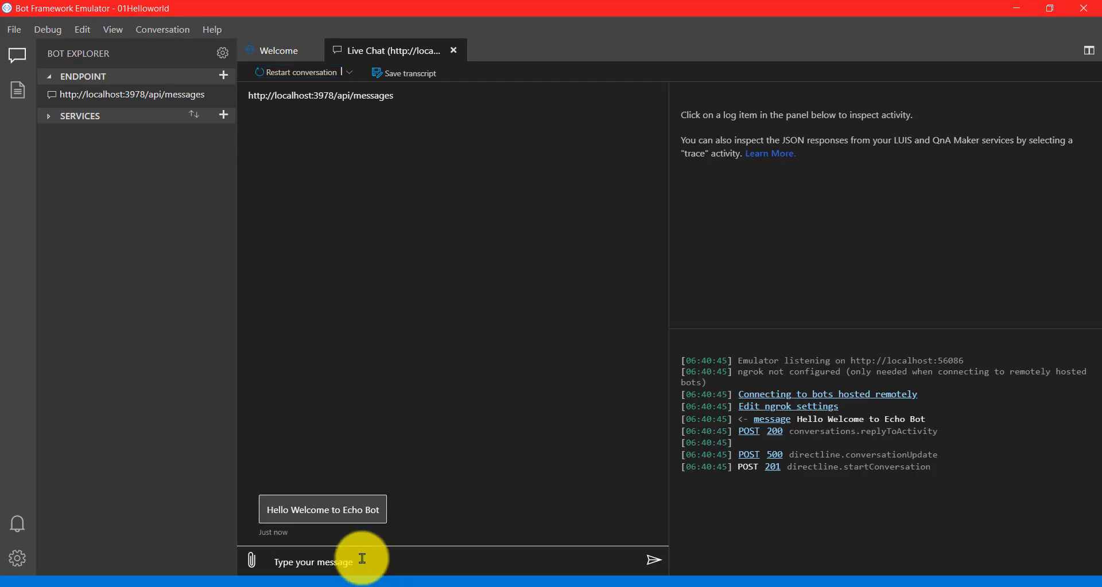
type("hi")
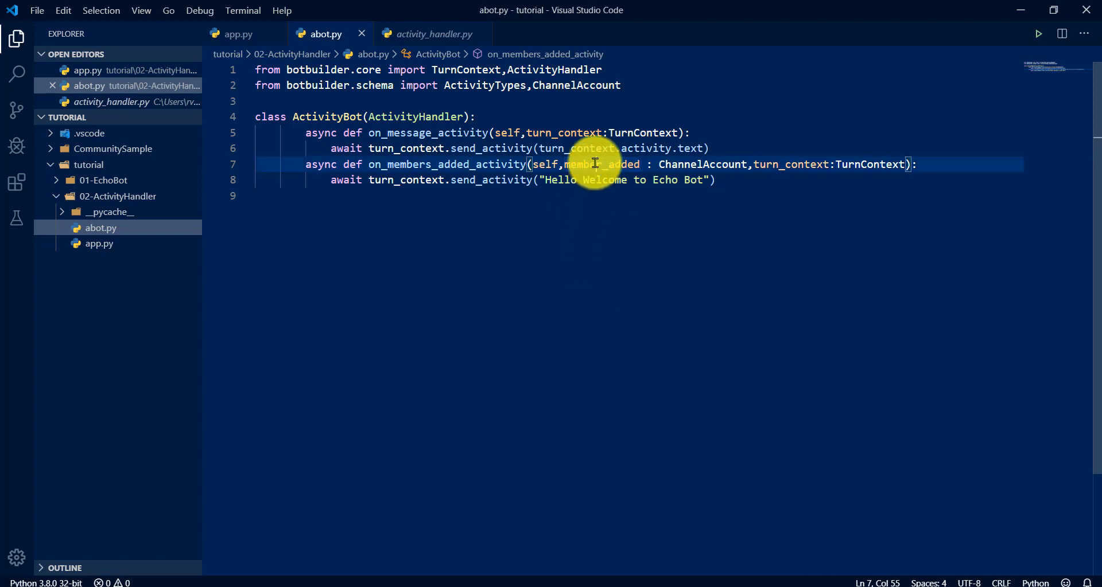
Add a 'for member in member_added' loop calling await turn_context.send_activity(member.name).
left_click(917, 163)
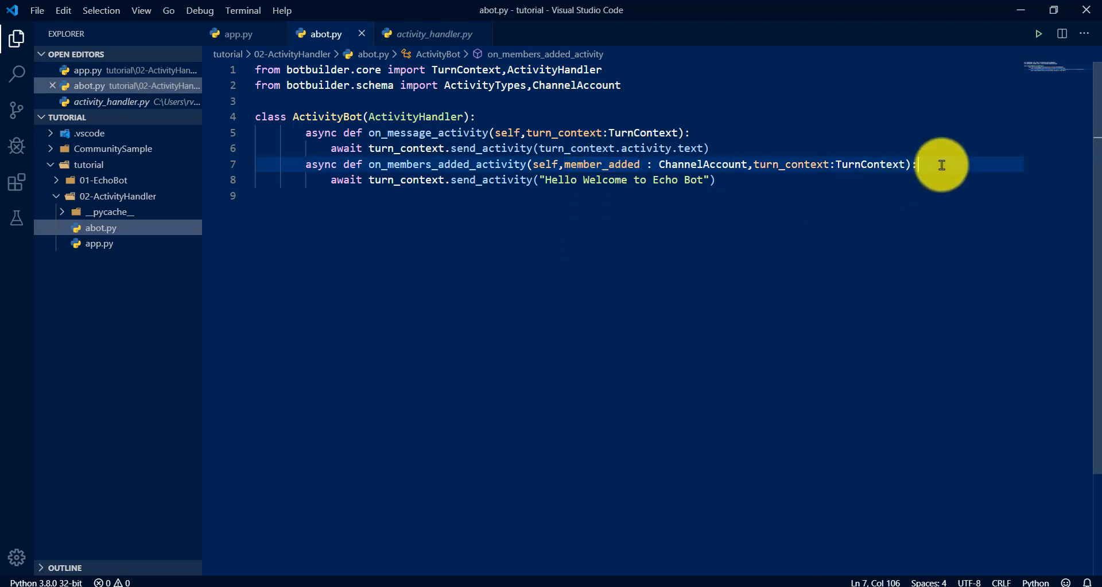
key("Enter")
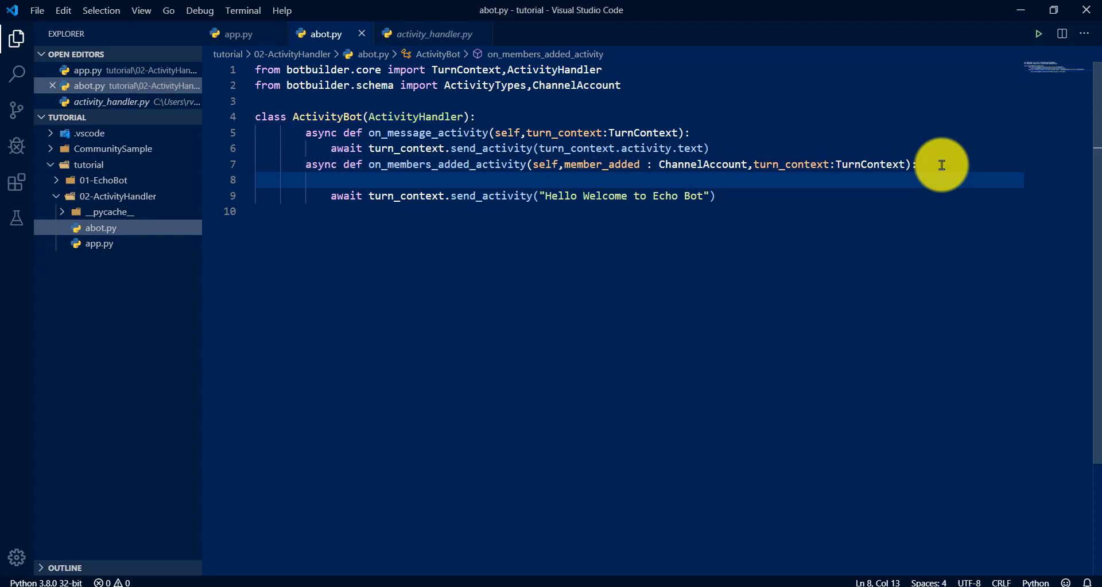
type("for mem")
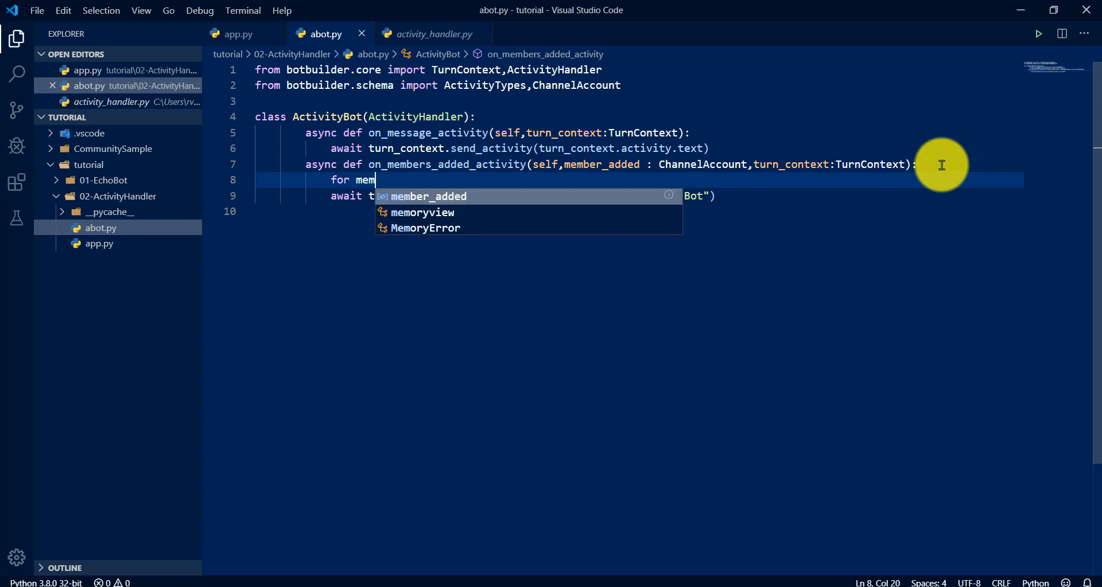
type("ber in member_added:")
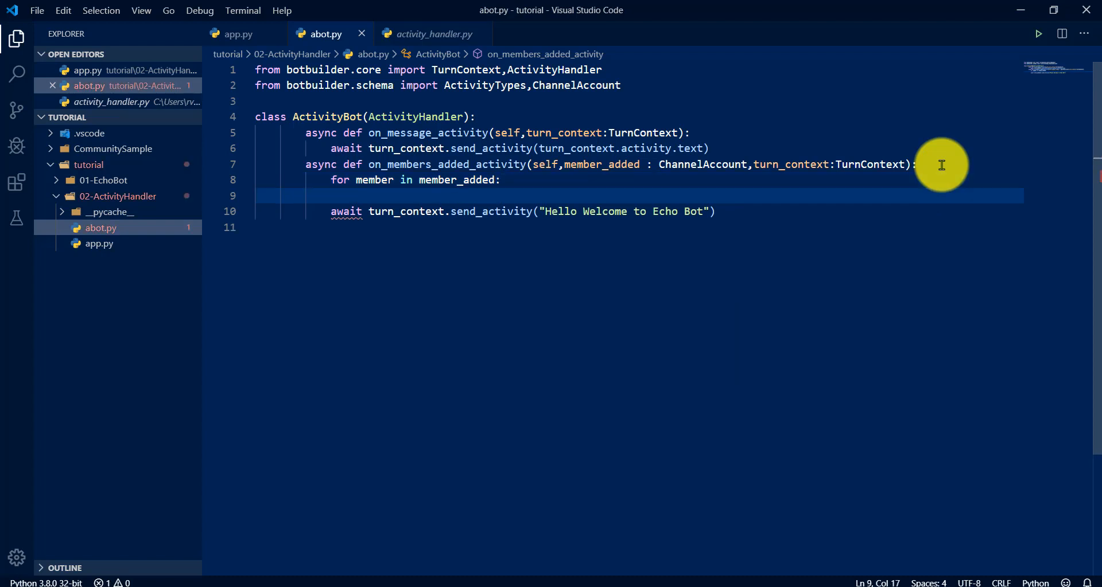
left_click(333, 212)
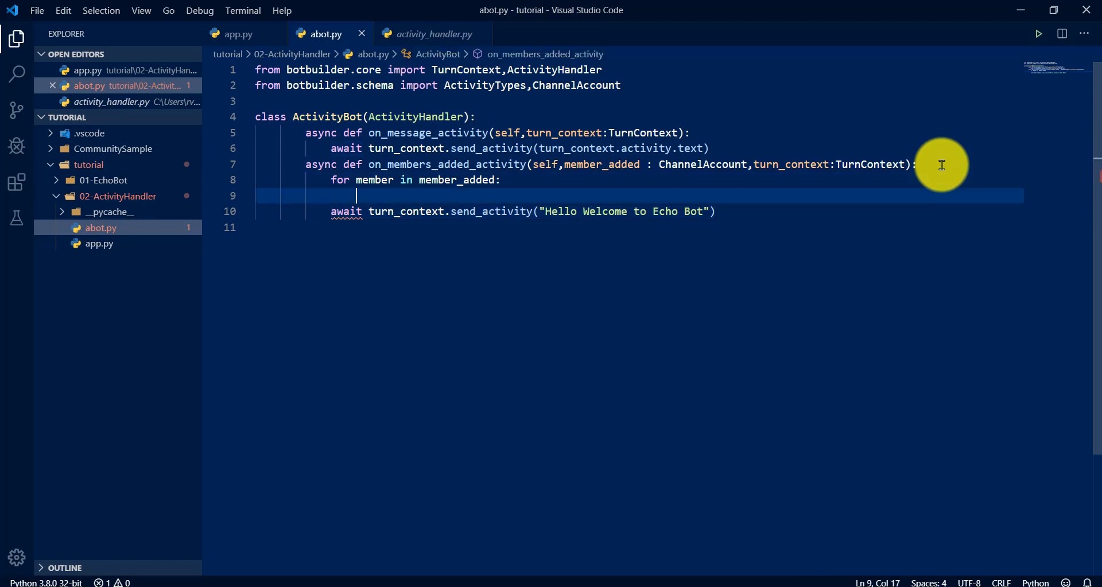
type("aw s")
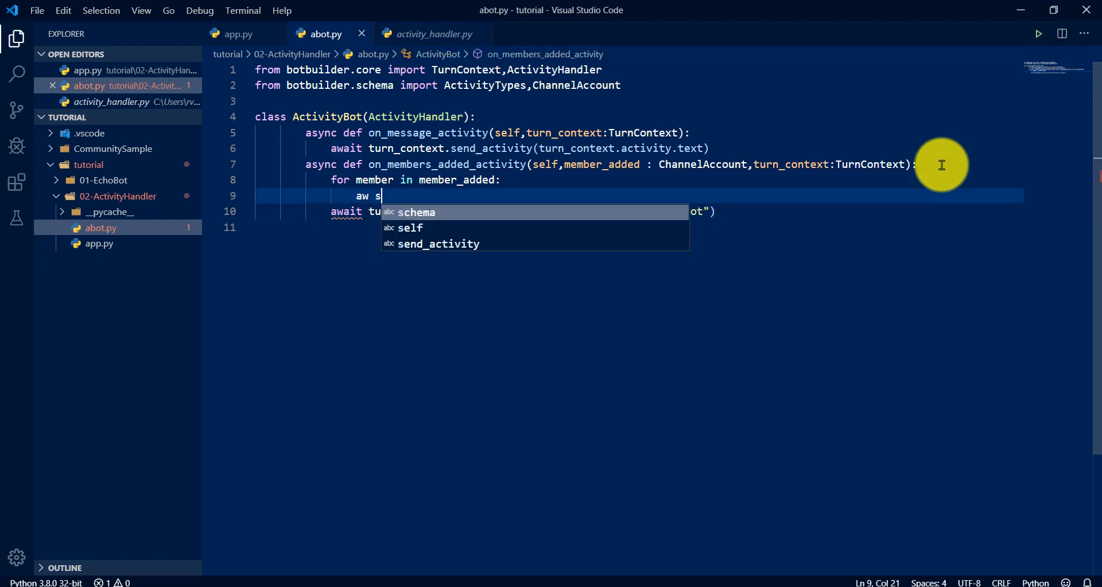
type("turn_context.s")
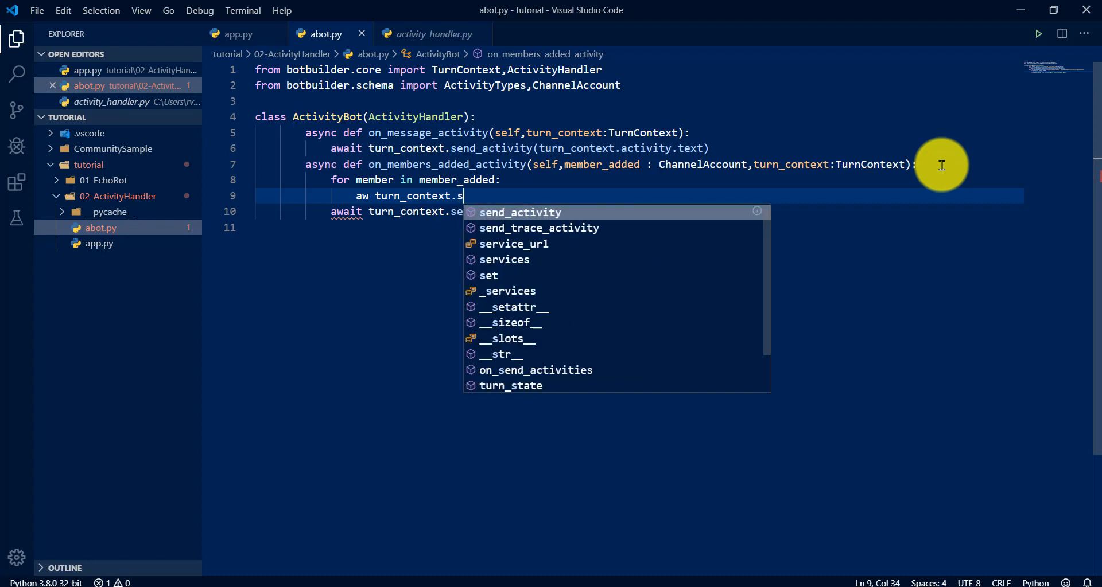
type("end_activity(member.name")
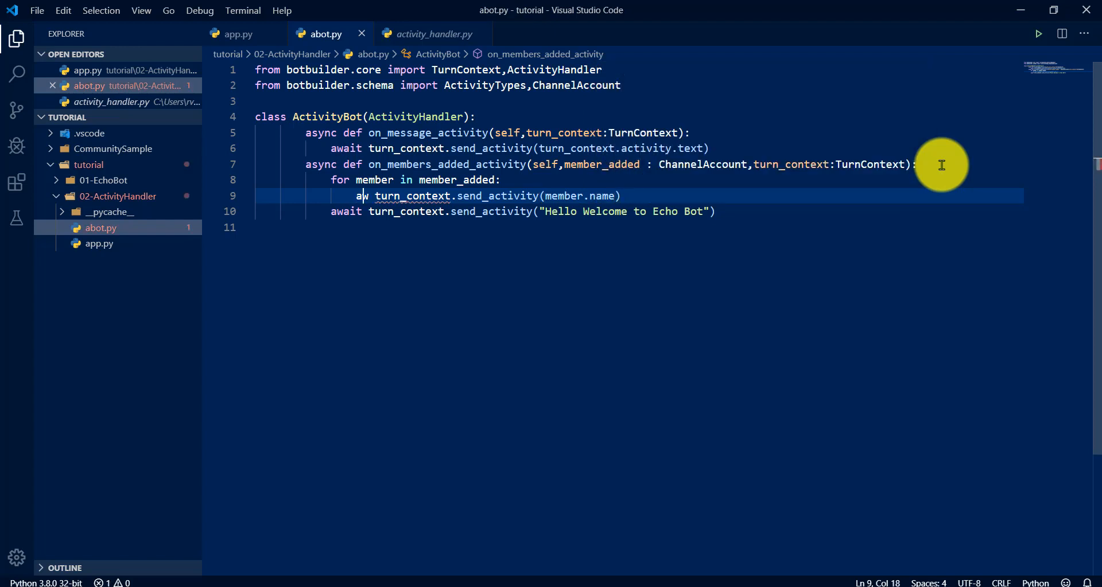
type("ait")
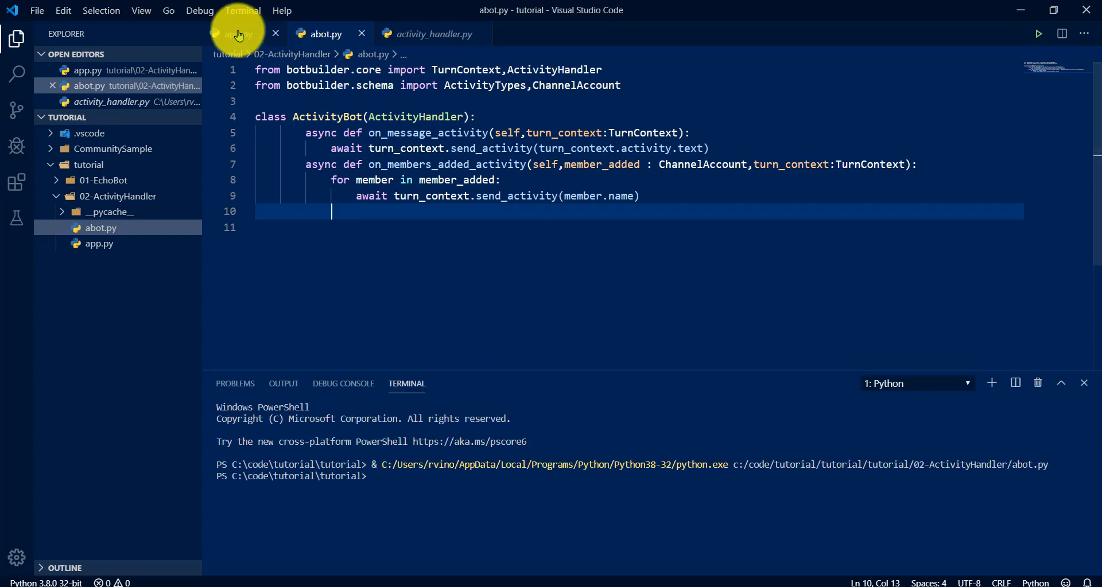
Rerun app.py and restart the Emulator conversation, getting greetings for User and Bot.
left_click(237, 34)
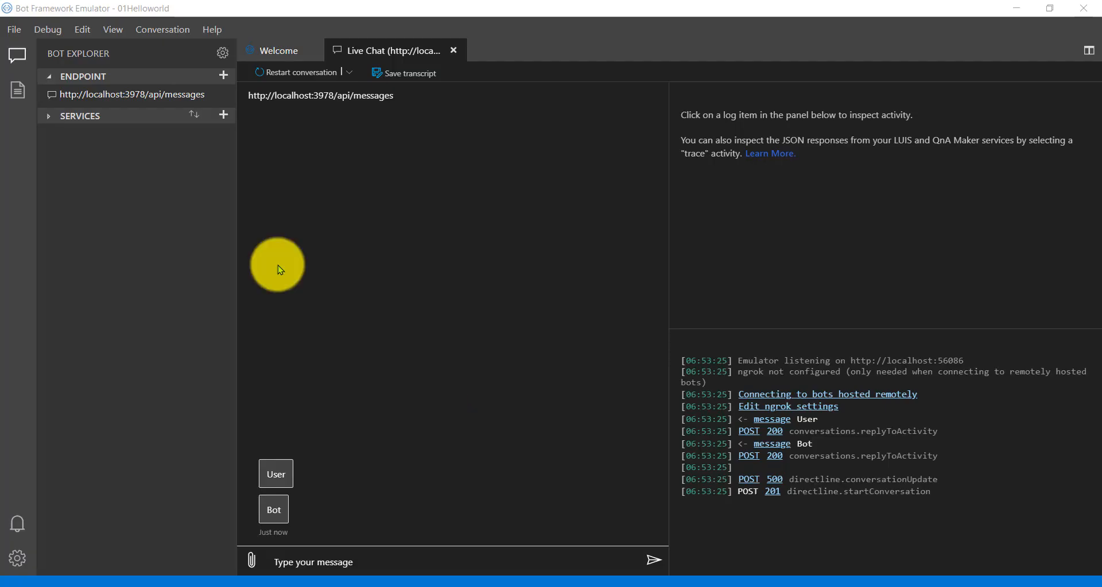
mouse_move(284, 469)
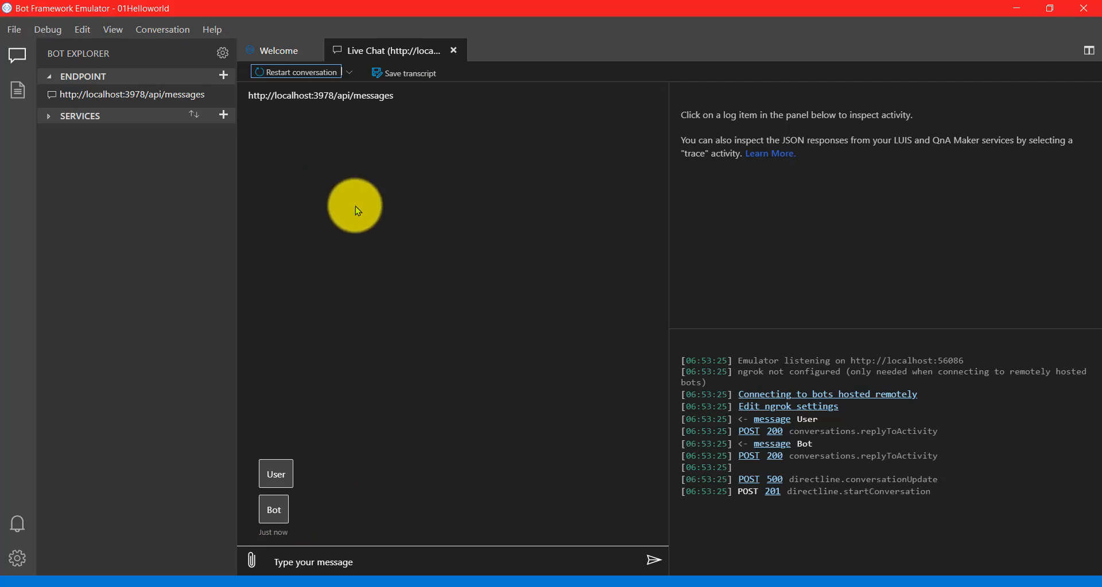
mouse_move(276, 474)
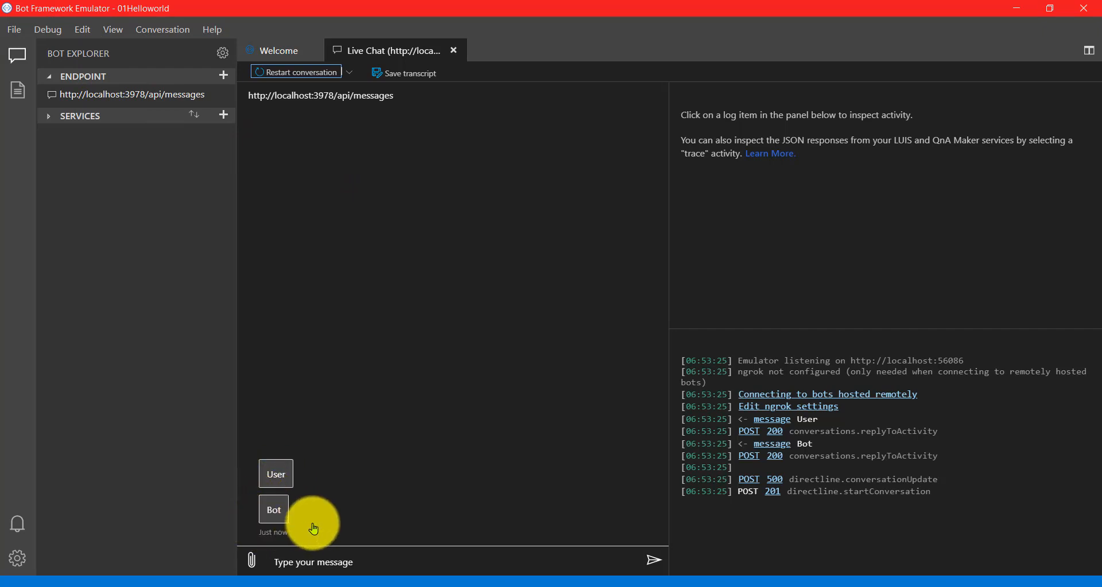
mouse_move(384, 507)
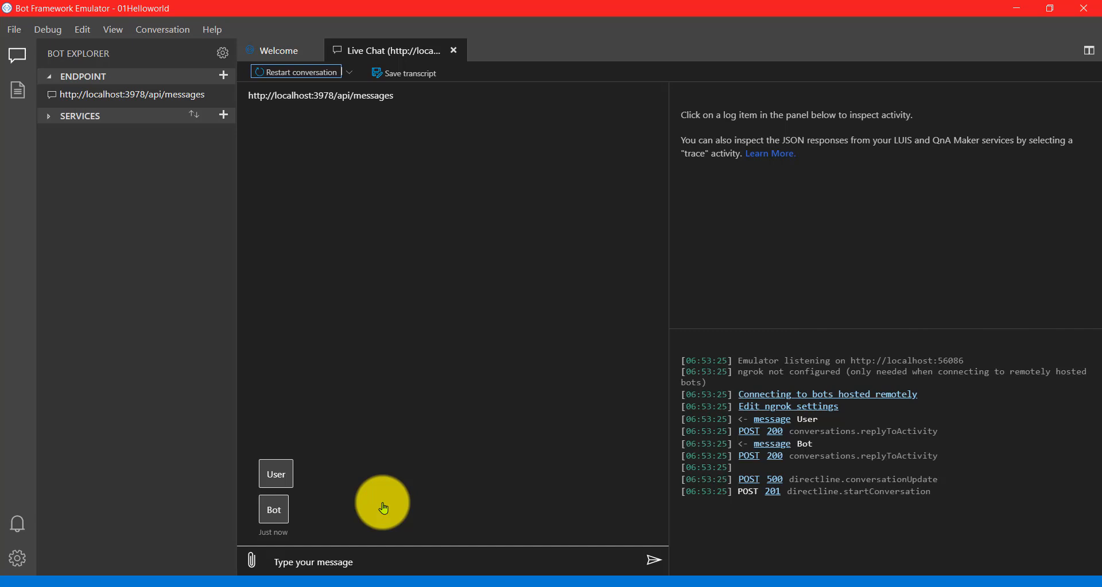
mouse_move(276, 474)
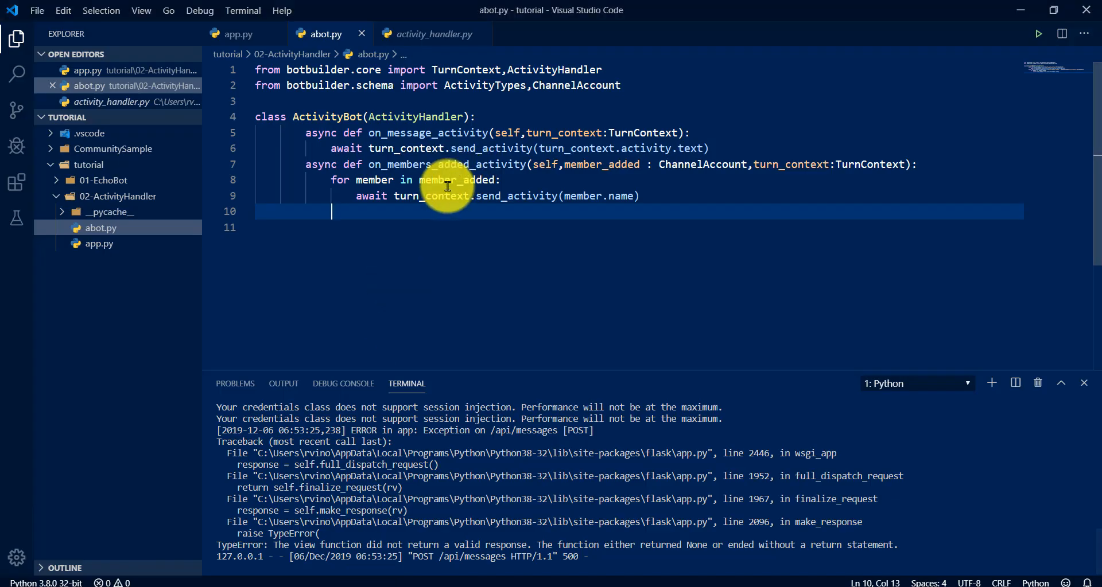
double_click(456, 180)
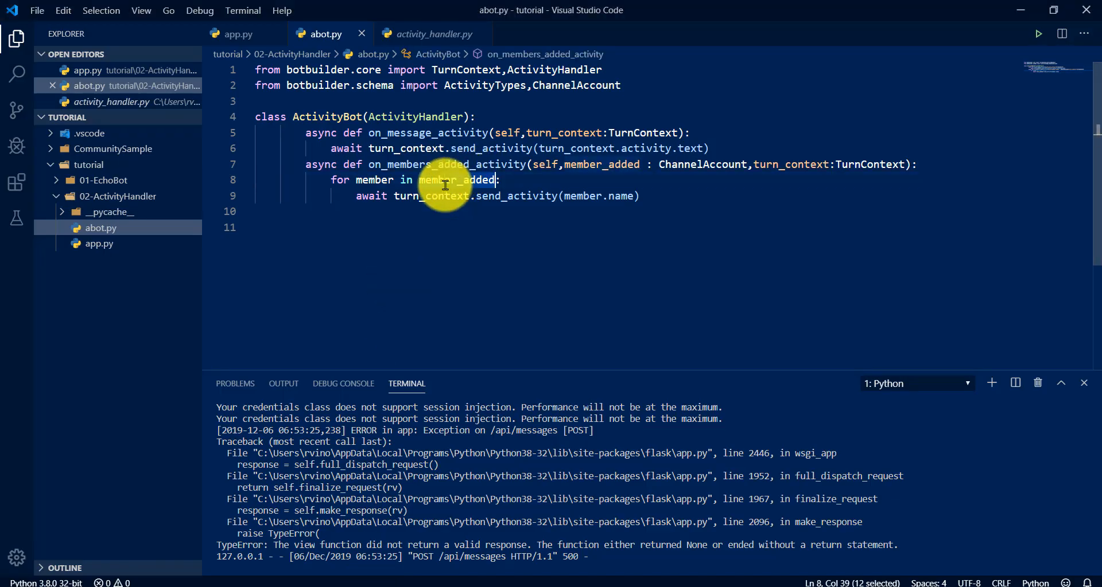